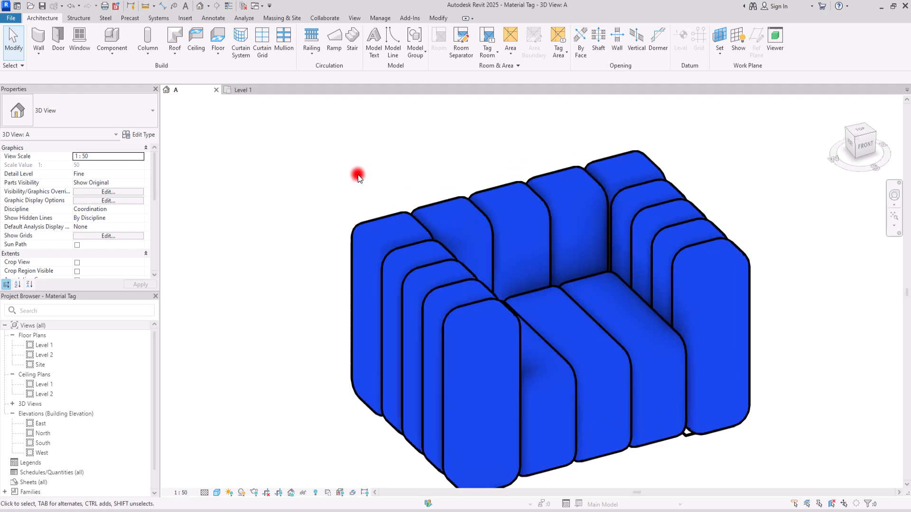
From the Level 1 plan, bring up Tag All Not Tagged and cancel it without tagging
left_click(213, 18)
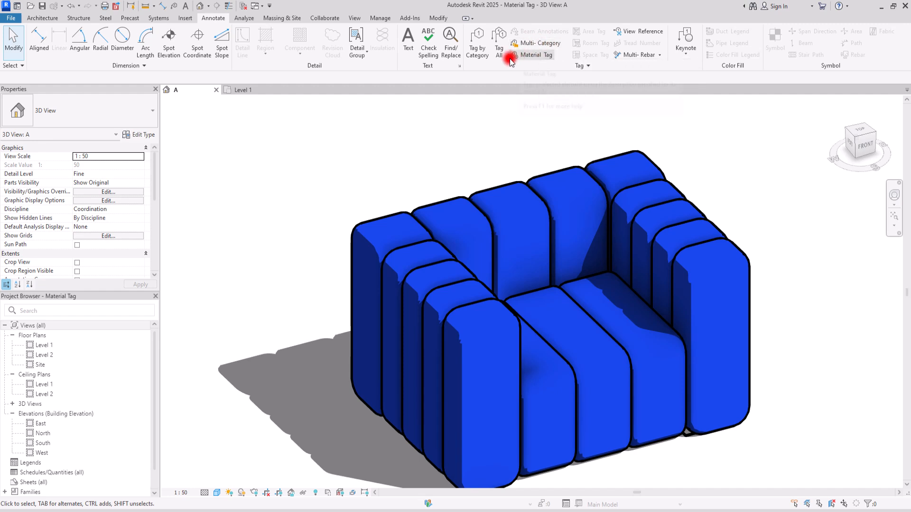
left_click(241, 89)
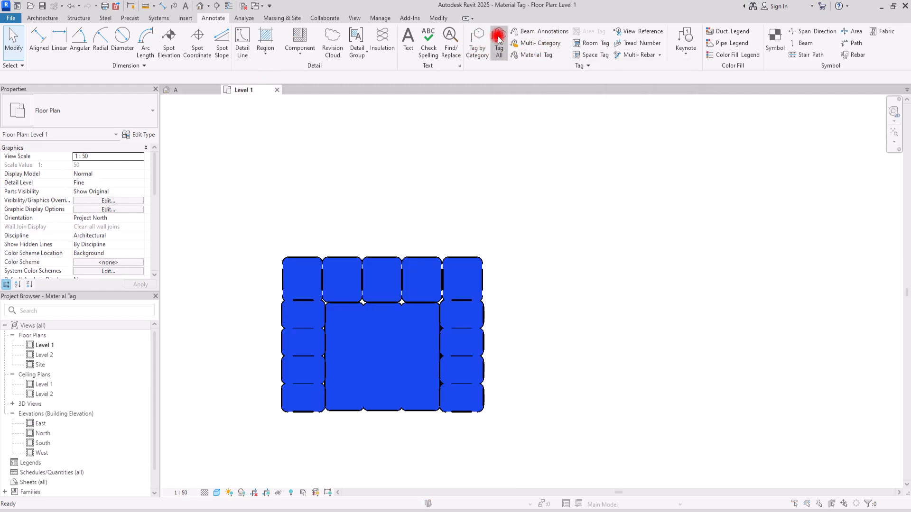
left_click(498, 41)
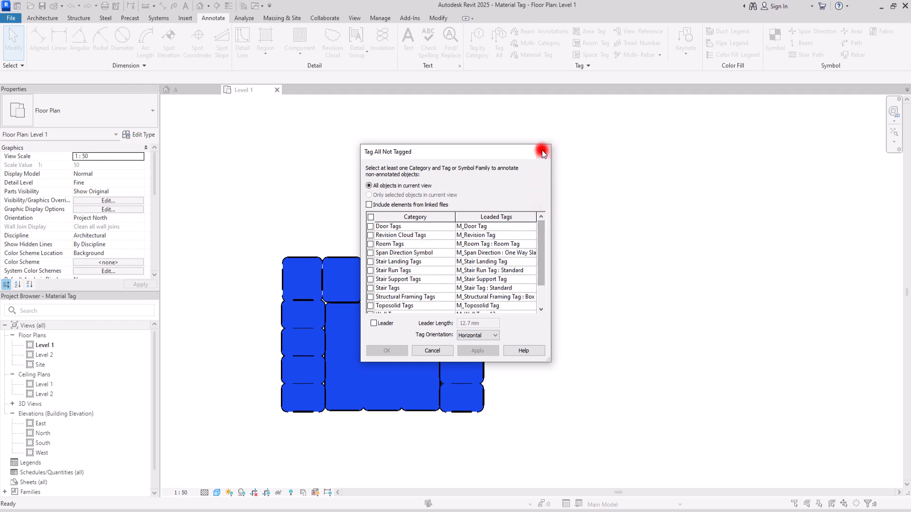
left_click(543, 153)
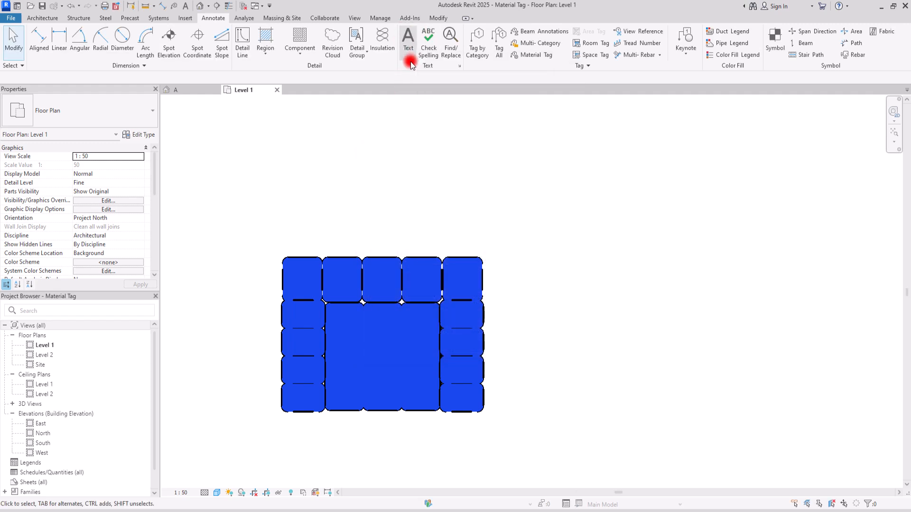
mouse_move(563, 62)
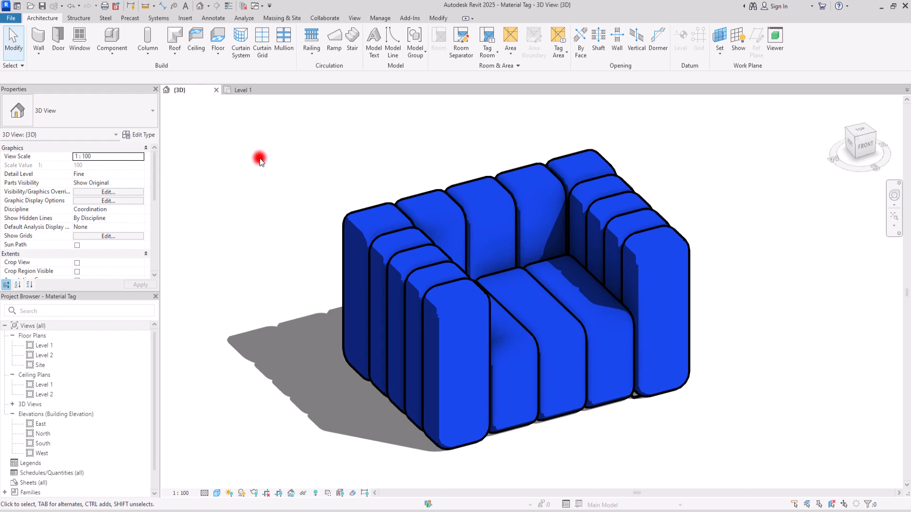
left_click(242, 89)
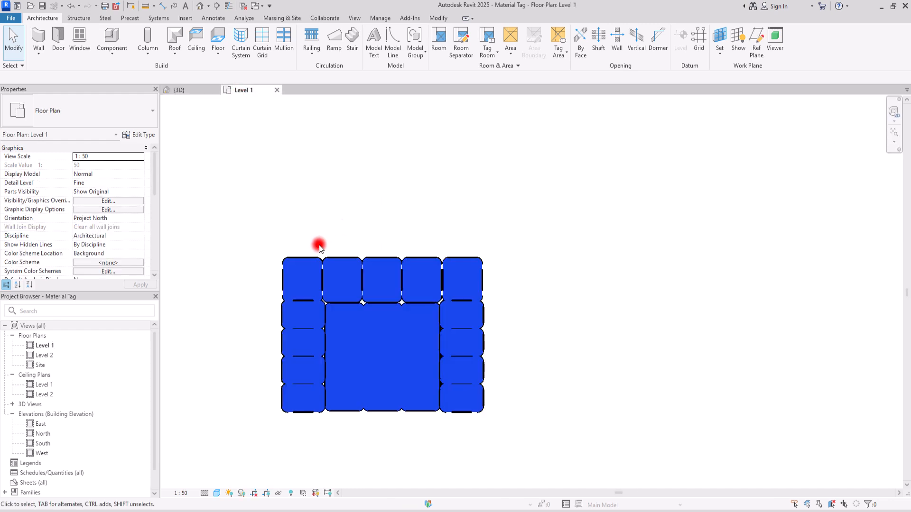
mouse_move(299, 253)
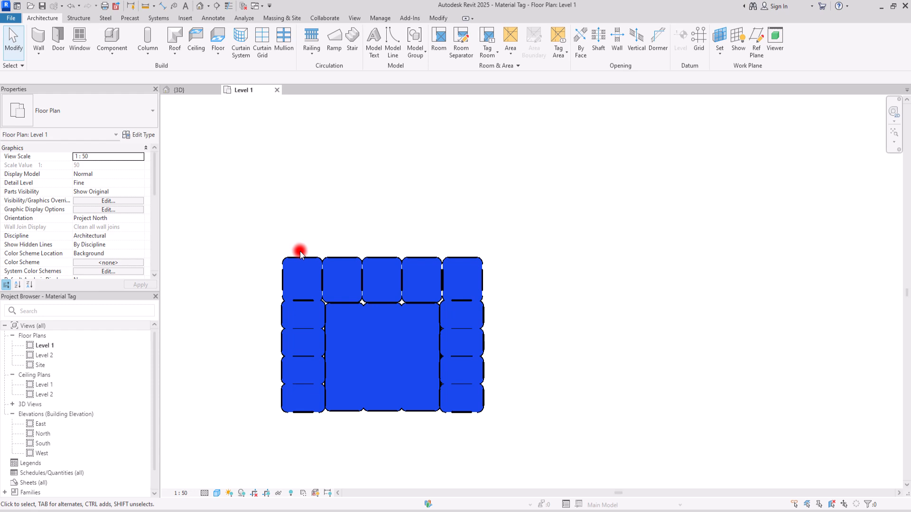
mouse_move(394, 148)
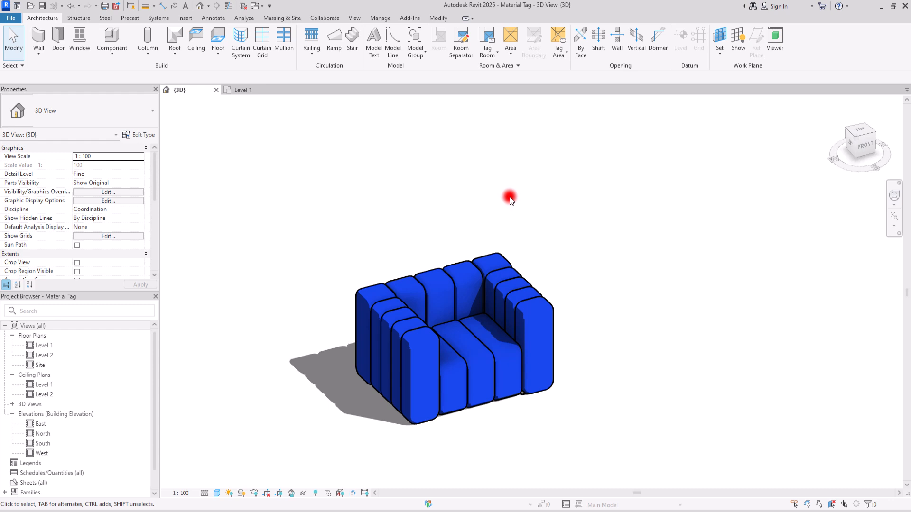
mouse_move(305, 125)
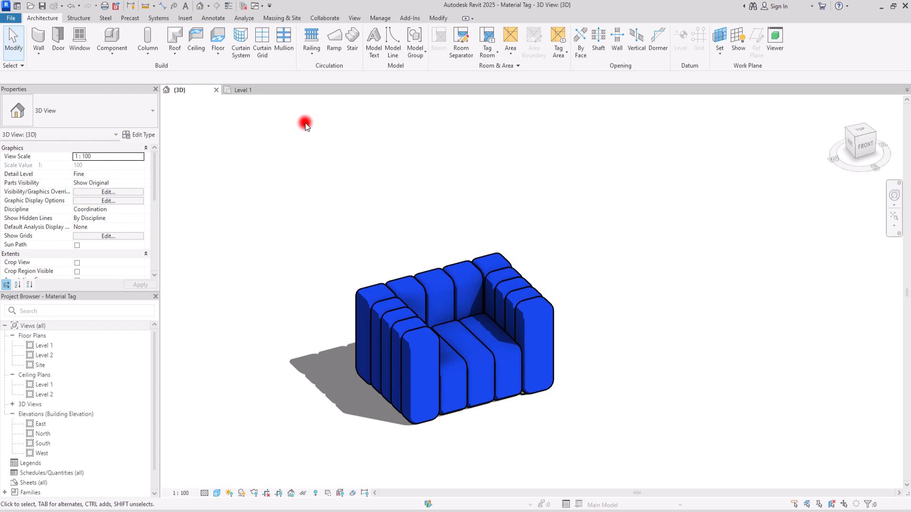
mouse_move(342, 231)
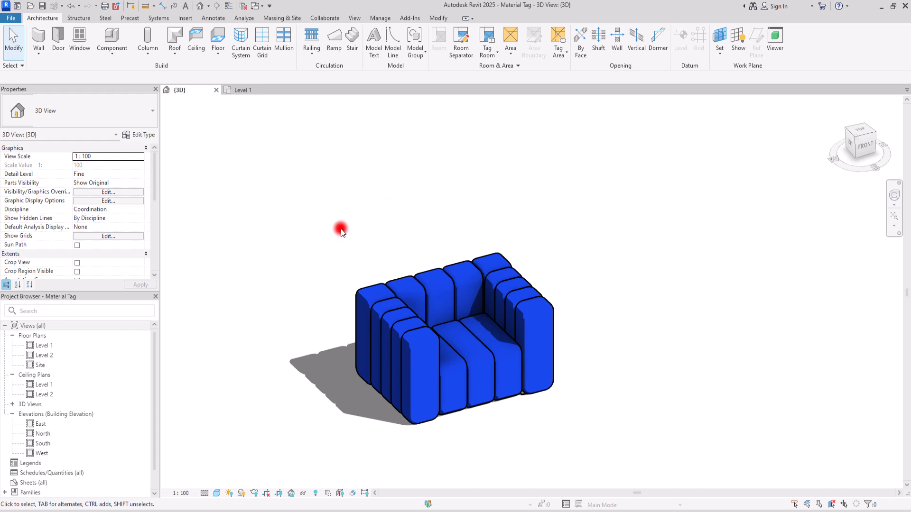
mouse_move(333, 241)
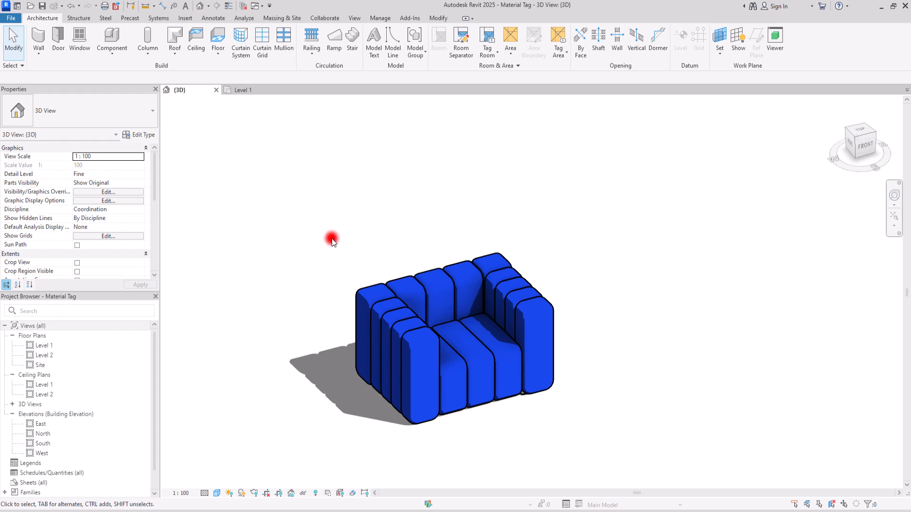
mouse_move(331, 250)
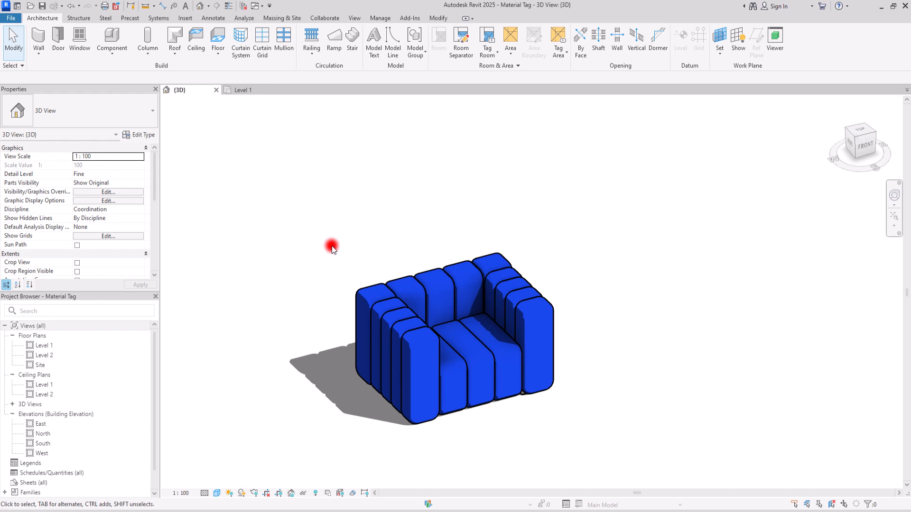
mouse_move(336, 217)
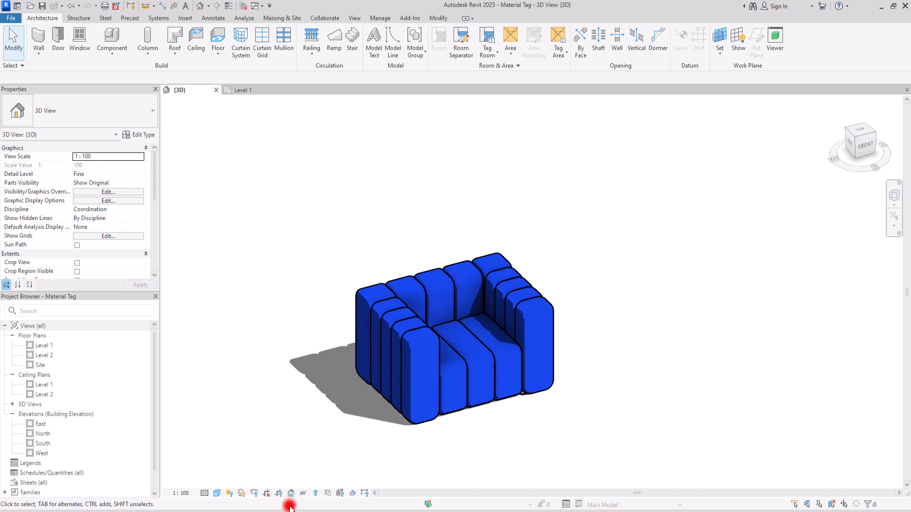
mouse_move(291, 494)
type("A")
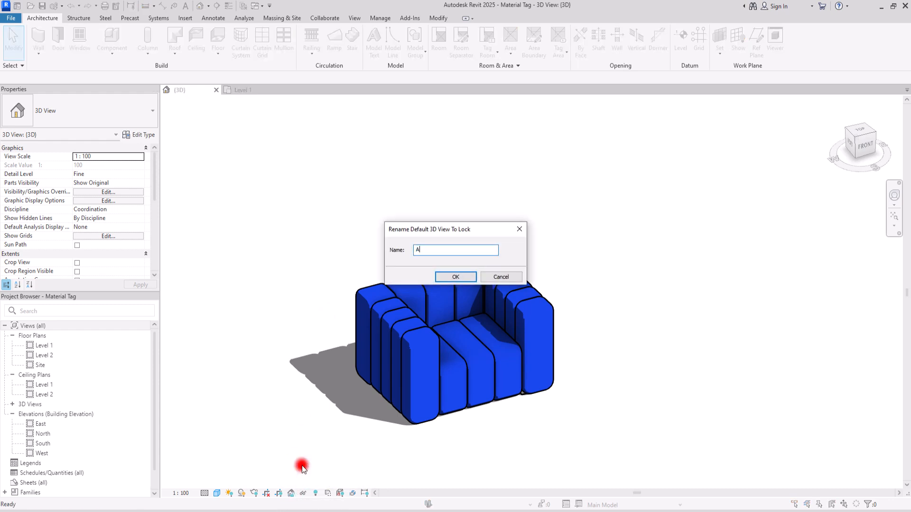
Lock the 3D view as view A and place a leadered material tag on the sofa, reading '?'
left_click(456, 276)
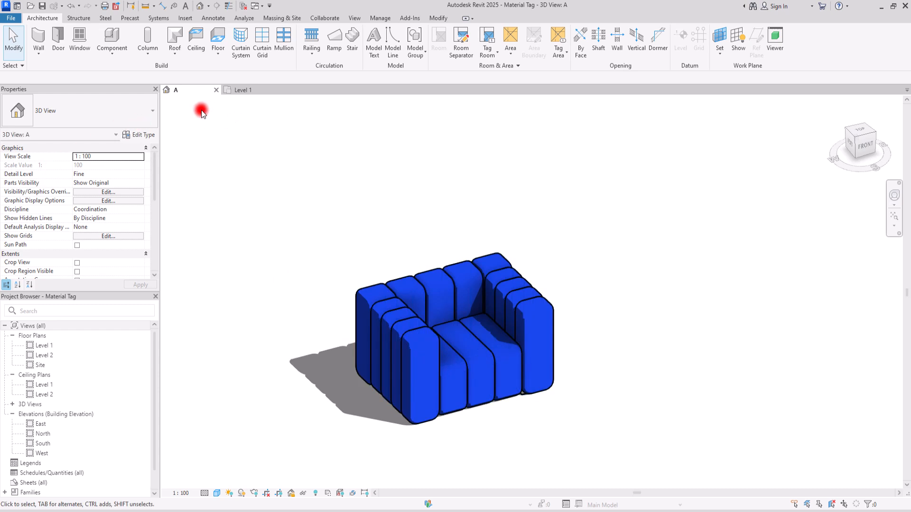
left_click(213, 18)
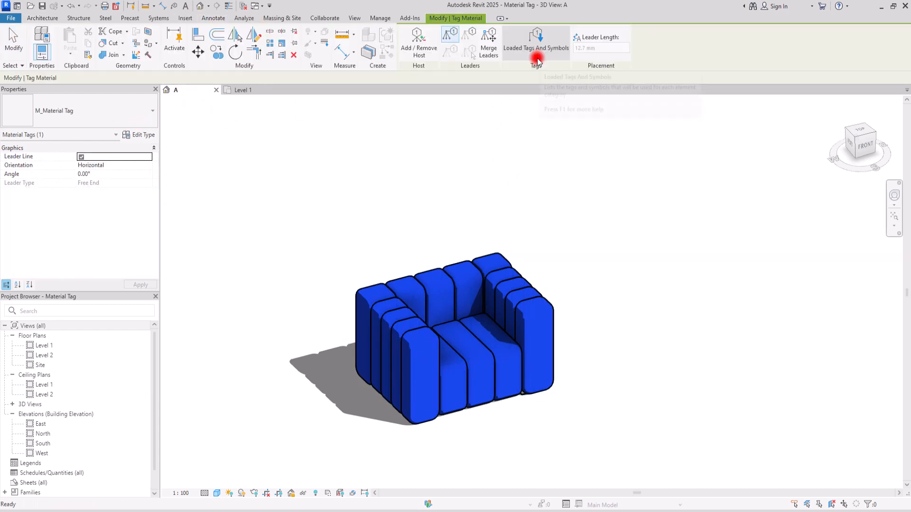
mouse_move(444, 228)
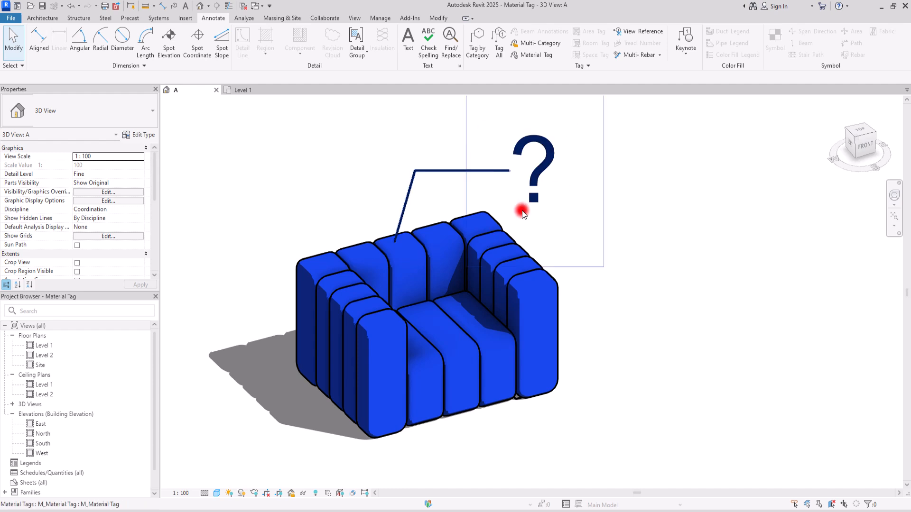
left_click(448, 227)
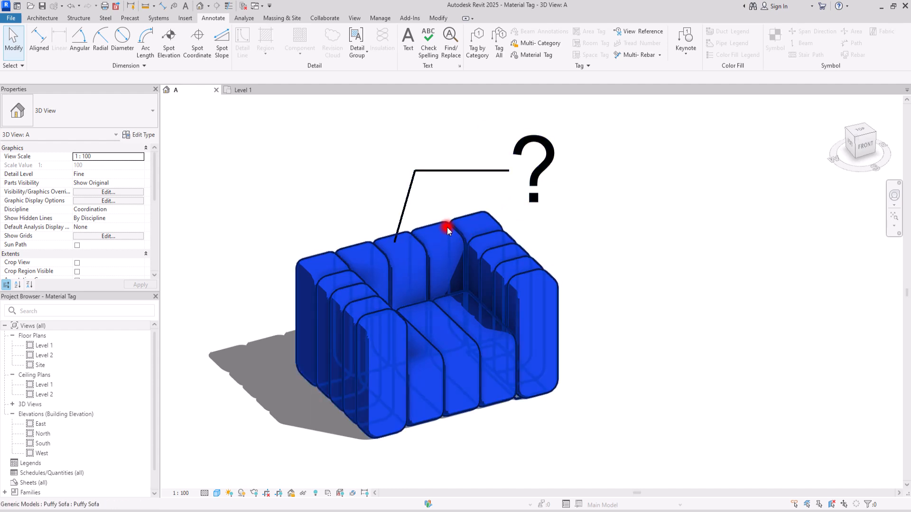
Select the sofa and inspect its Lamb Wool material's Identity information in the Material Browser
left_click(416, 353)
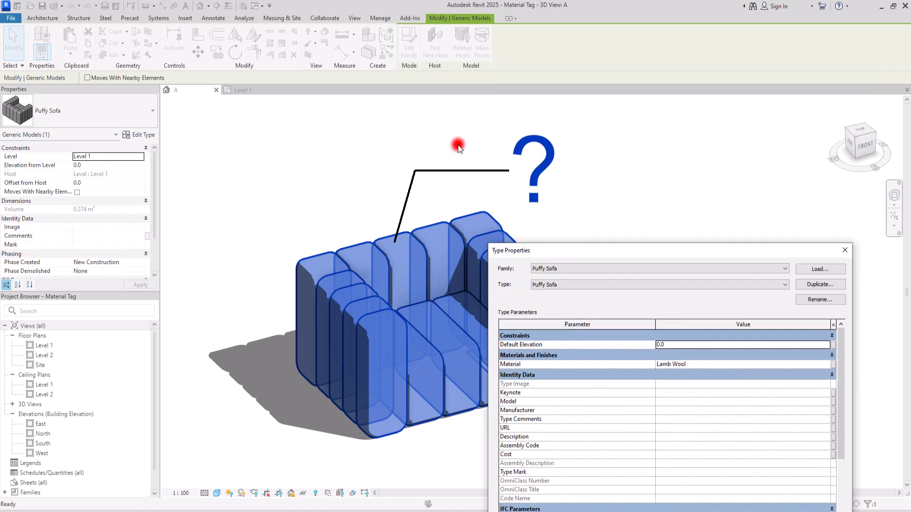
mouse_move(605, 237)
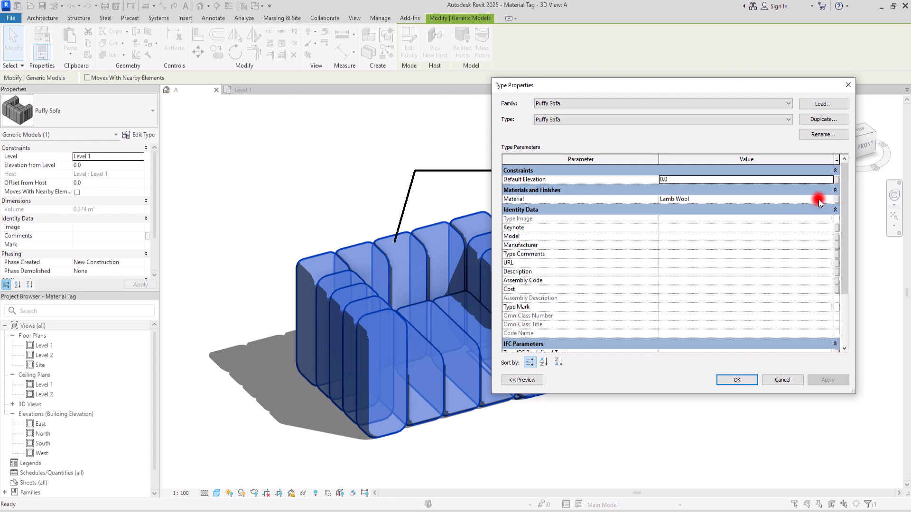
left_click(820, 199)
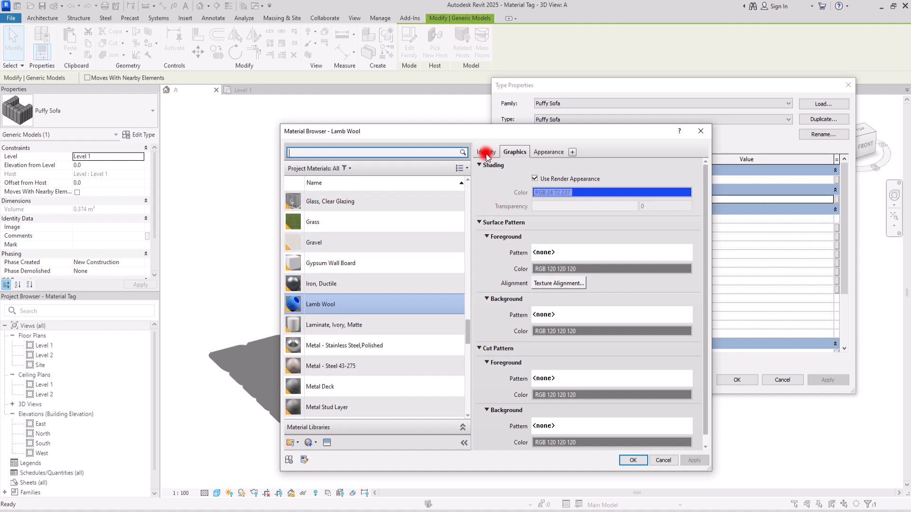
left_click(486, 152)
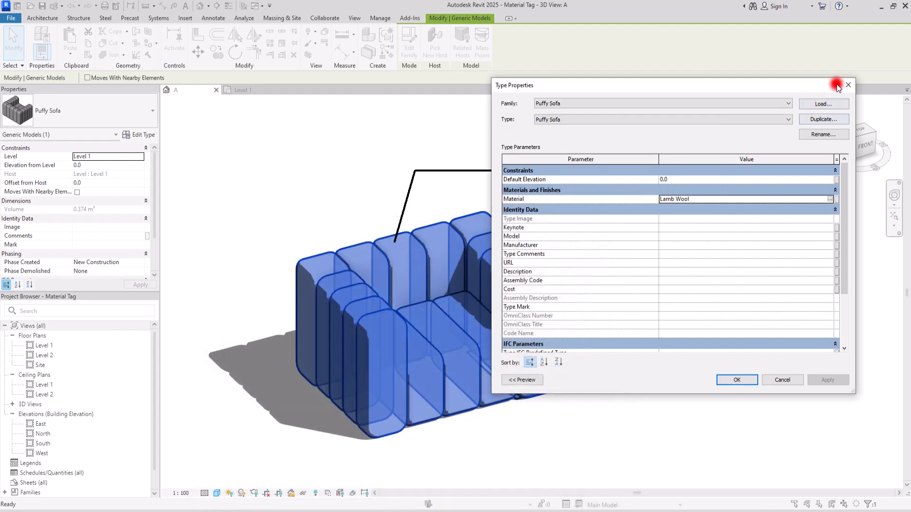
Set the tag label to Material Description and close the M_Material Tag family, prompting to save
left_click(848, 86)
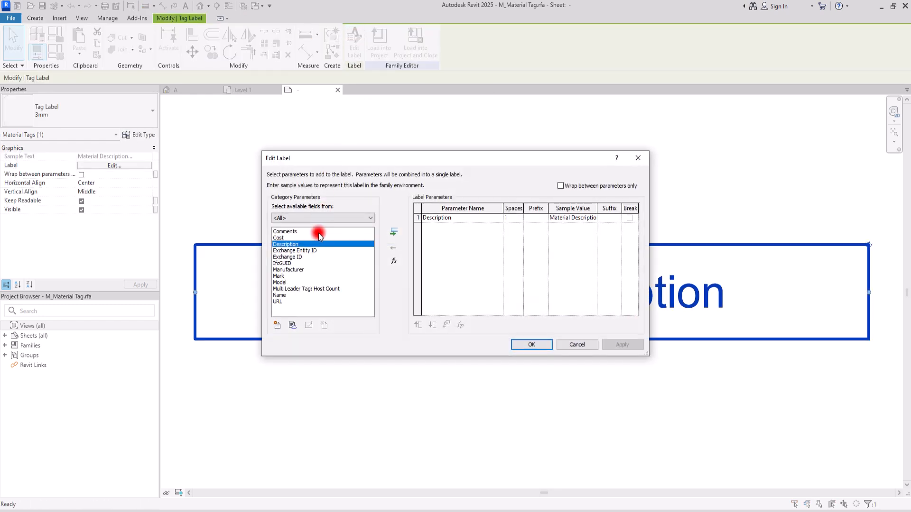
left_click(306, 301)
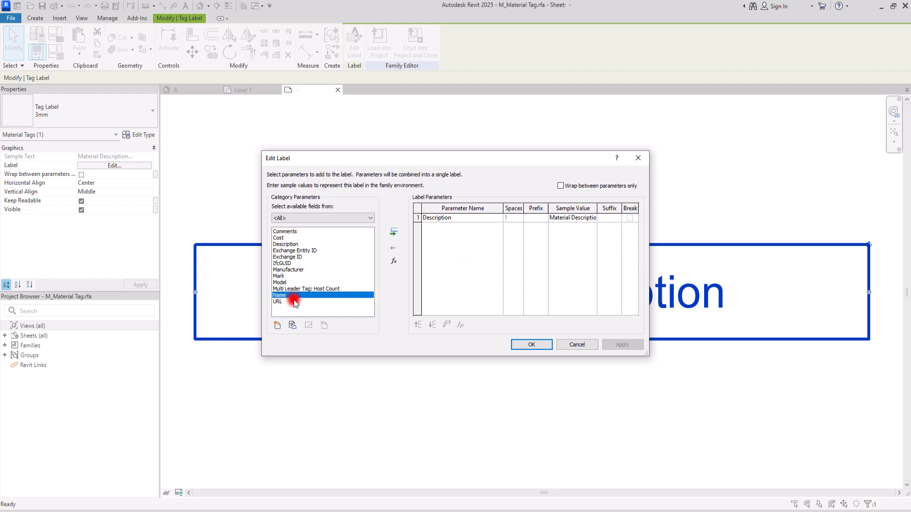
mouse_move(318, 289)
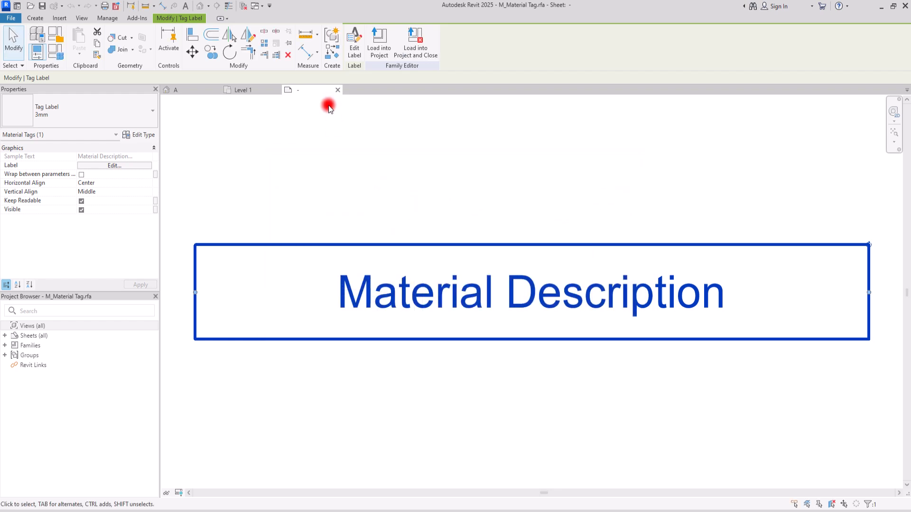
left_click(337, 90)
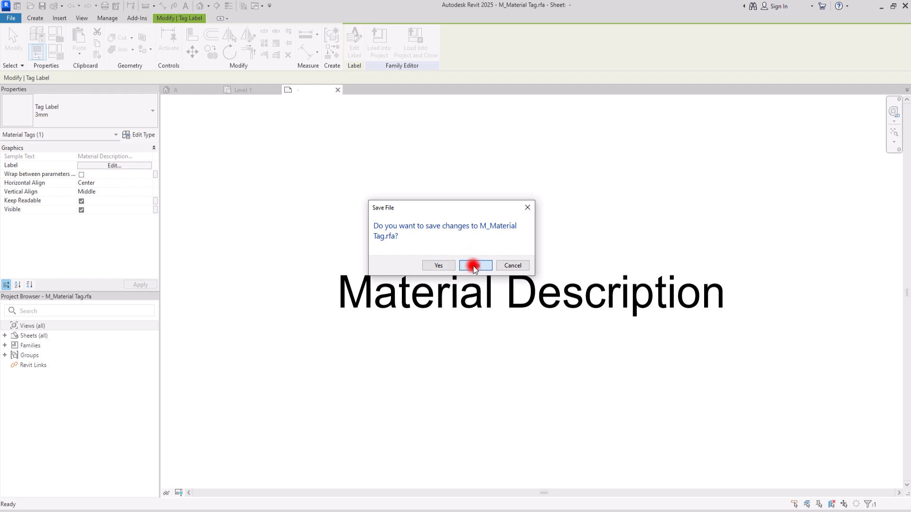
Discard the tag family, then set the sofa material's Description to 'Lamb Wool' so the tag reads it
left_click(475, 266)
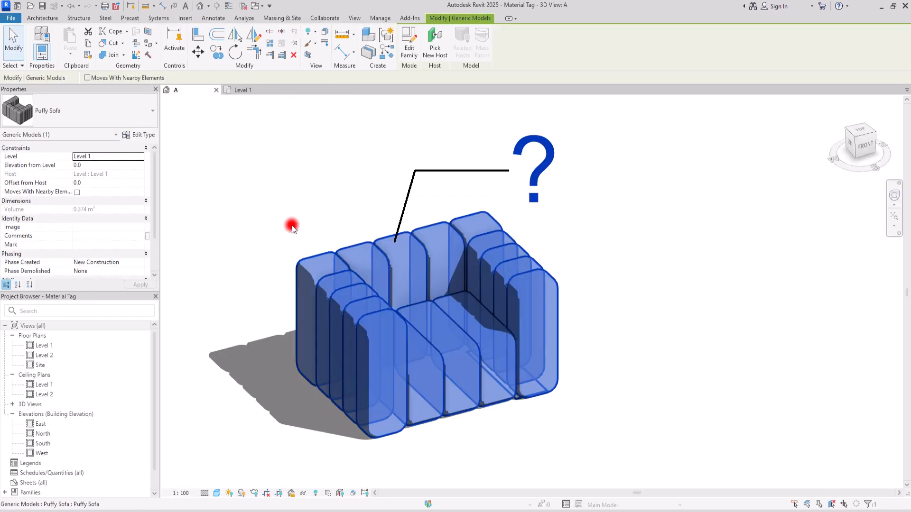
left_click(143, 134)
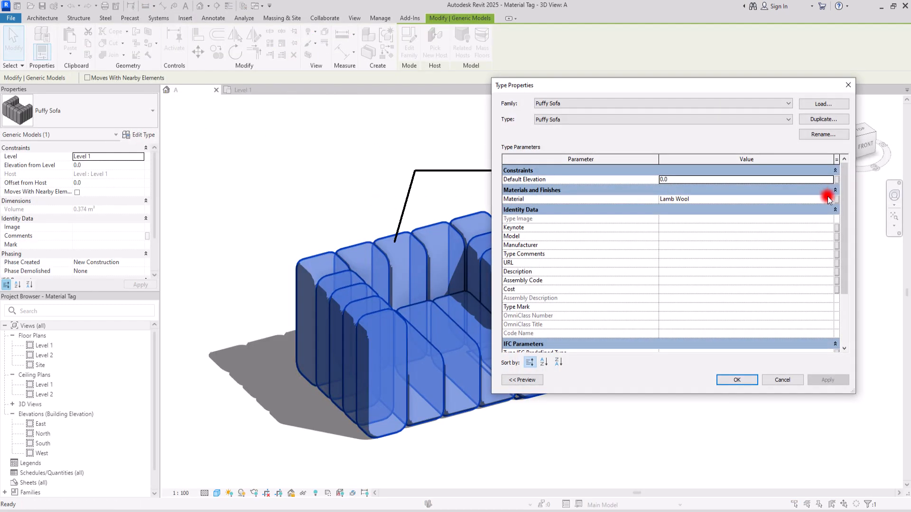
left_click(830, 199)
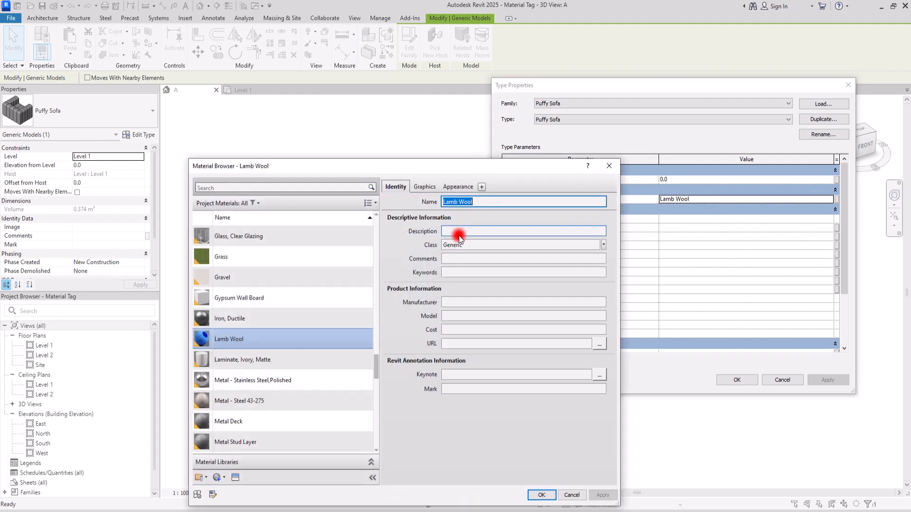
type("Lamb Wool")
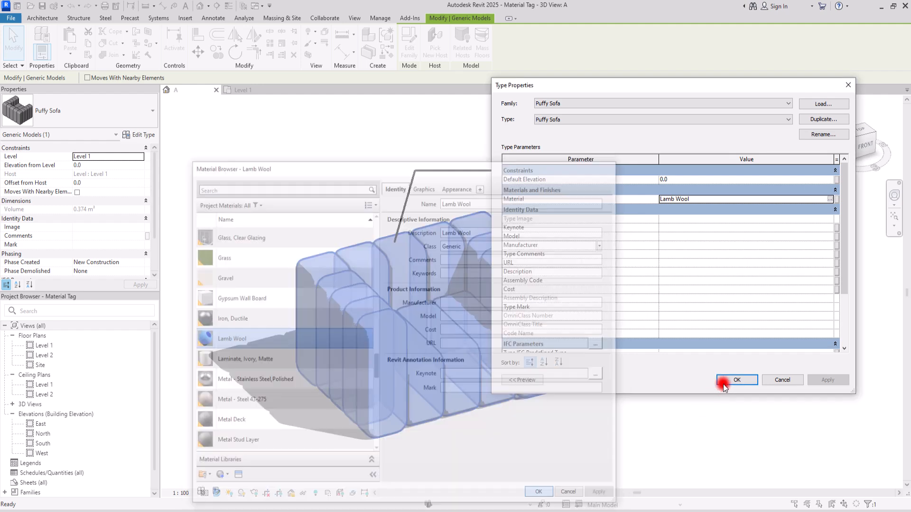
left_click(736, 380)
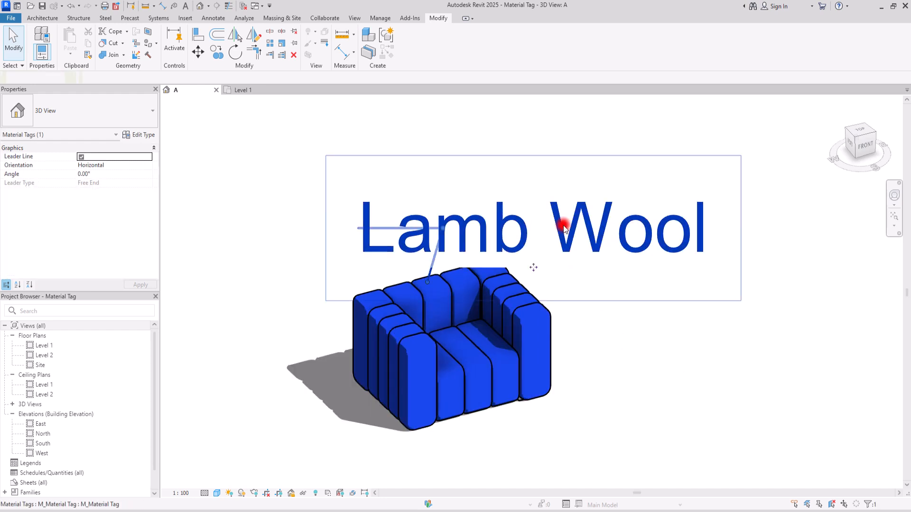
left_click(564, 227)
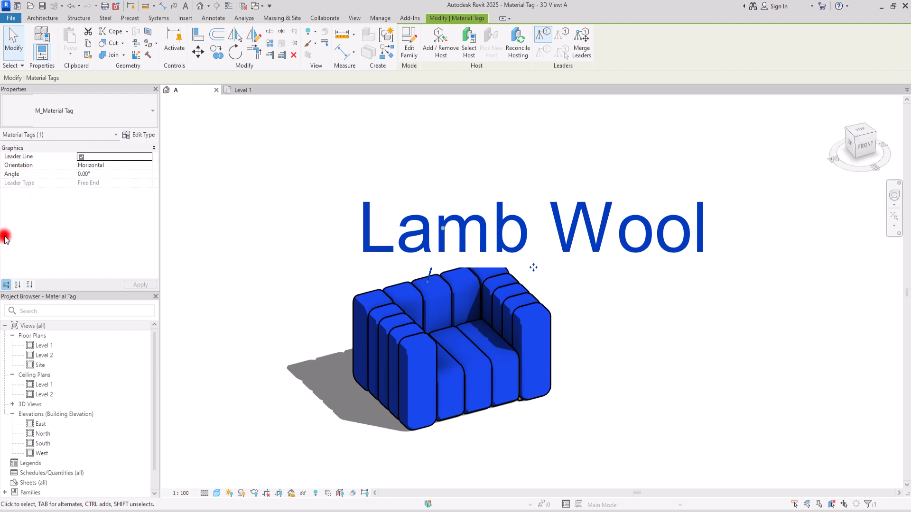
left_click(407, 339)
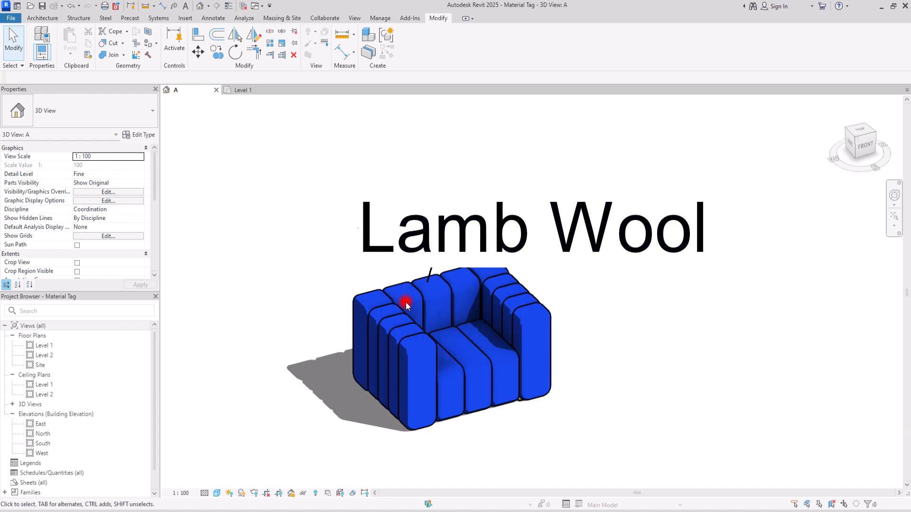
left_click(181, 493)
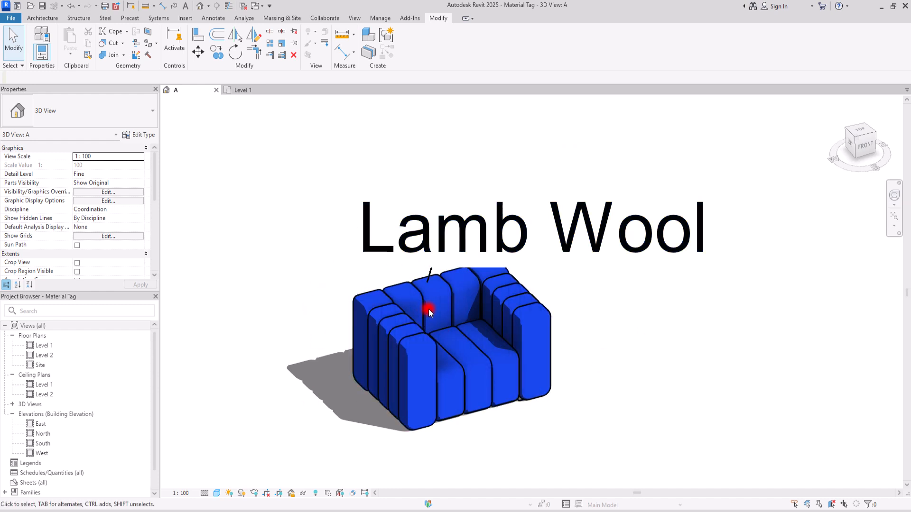
Set the view scale to 1:50 from the view control bar, shrinking the Lamb Wool tag
left_click(181, 493)
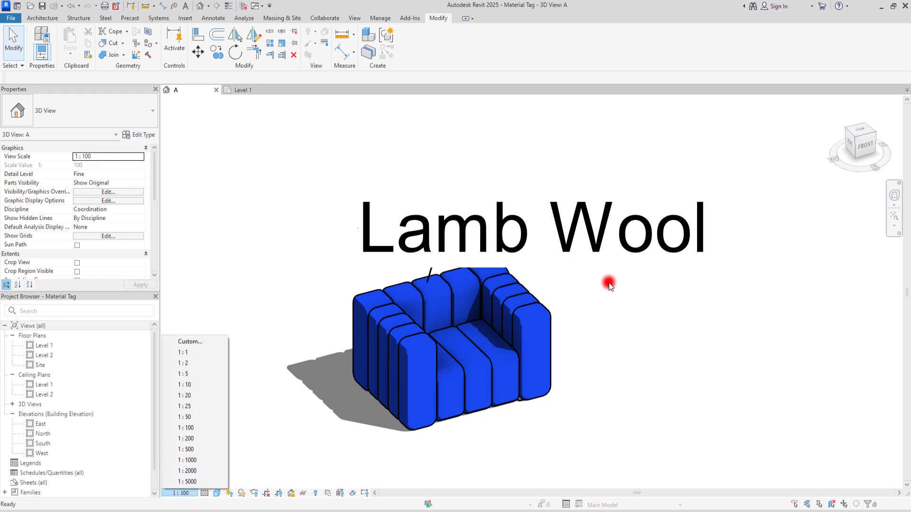
mouse_move(592, 323)
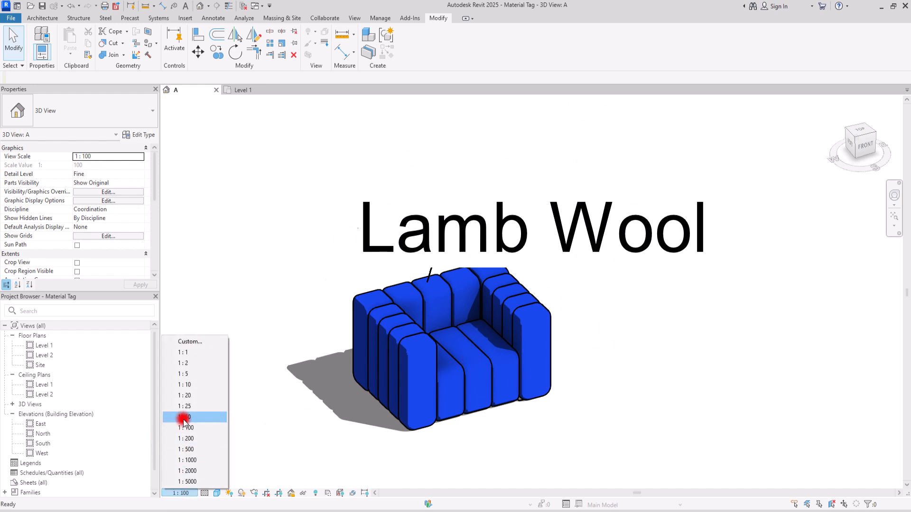
left_click(184, 417)
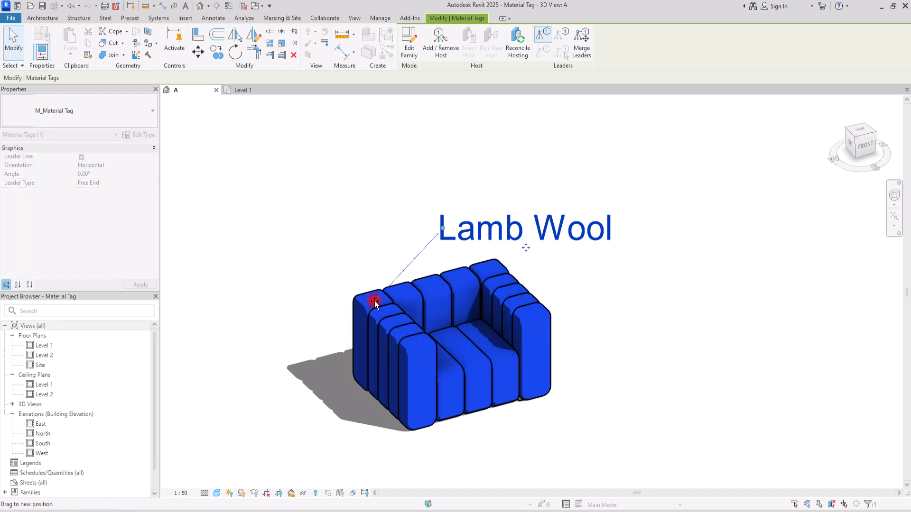
Drag the leader end onto the sofa's left armrest and bend it at an elbow near the text
left_click_drag(375, 301, 405, 227)
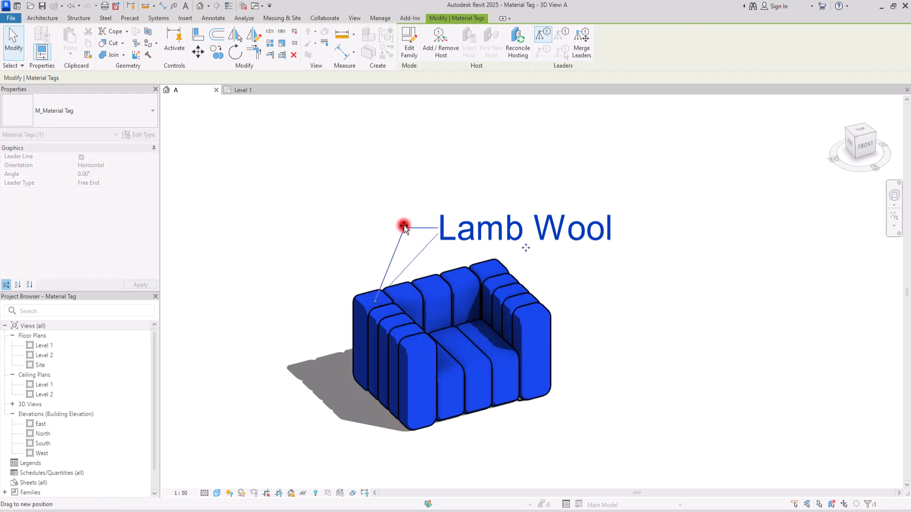
left_click_drag(404, 227, 406, 245)
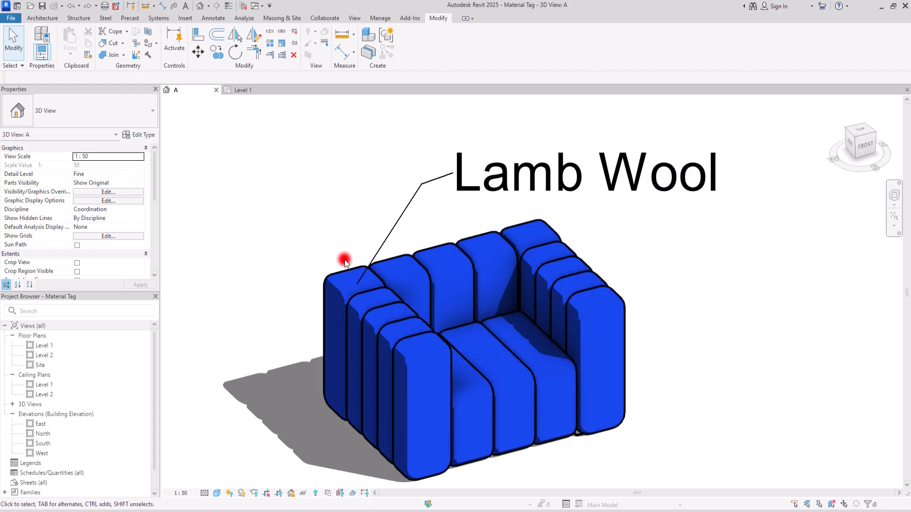
Set the Lamb Wool tag's Leader Arrowhead to Arrow Filled 20 Degree in its type properties
left_click(404, 217)
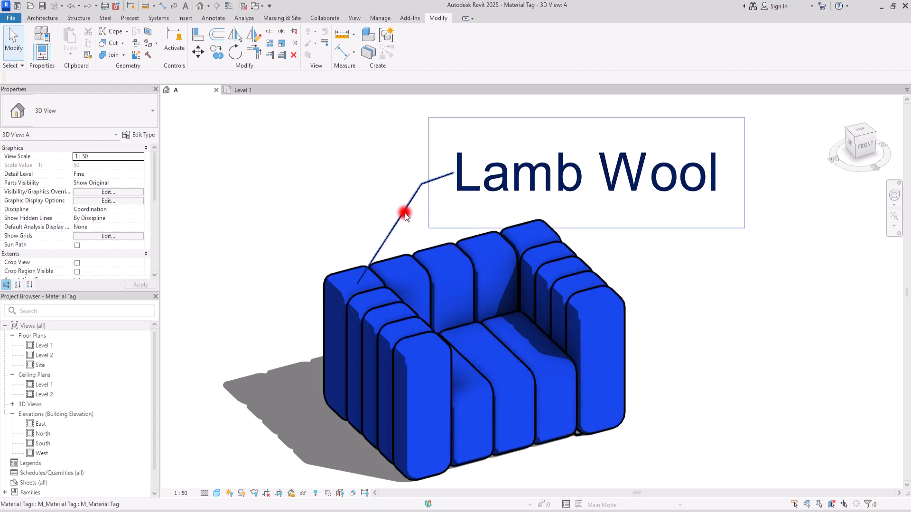
left_click(405, 214)
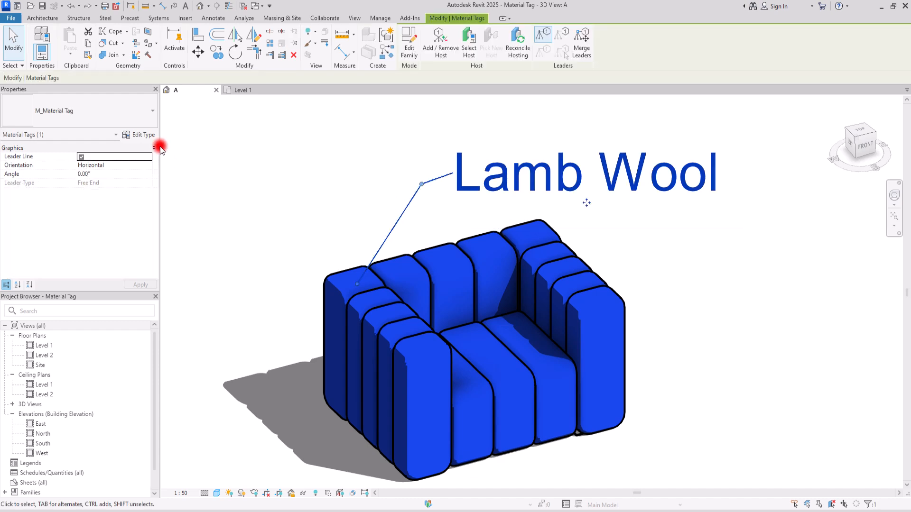
left_click(142, 135)
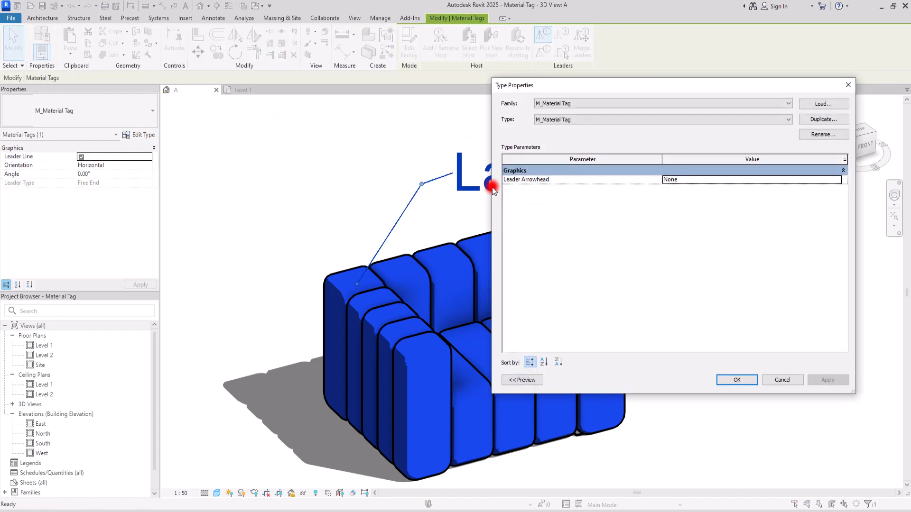
mouse_move(530, 226)
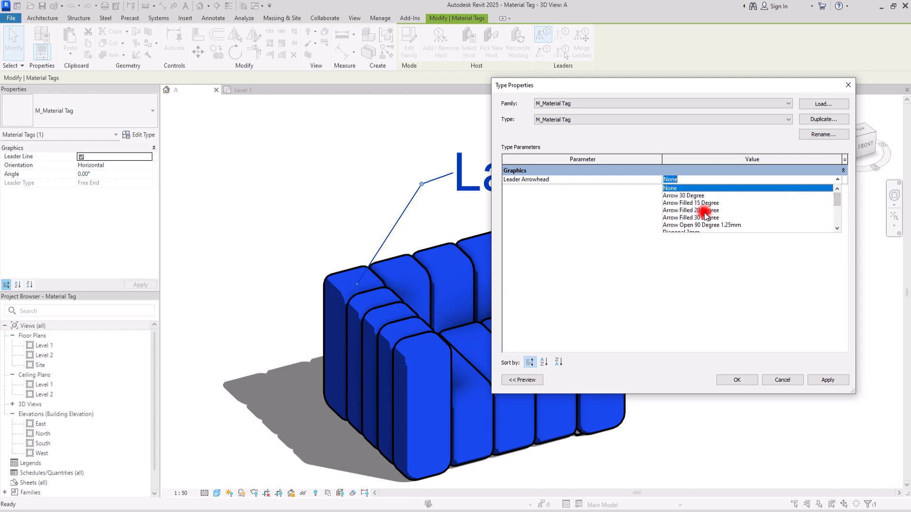
left_click(691, 210)
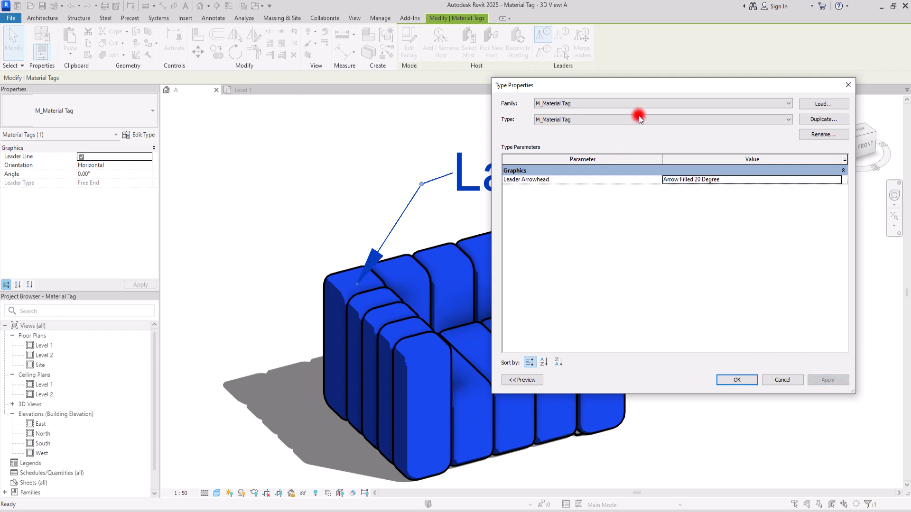
left_click(736, 380)
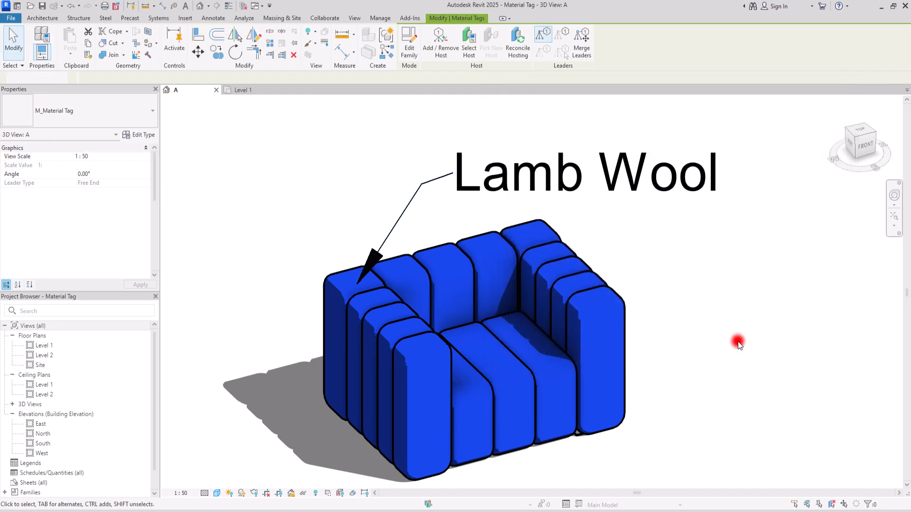
left_click(418, 177)
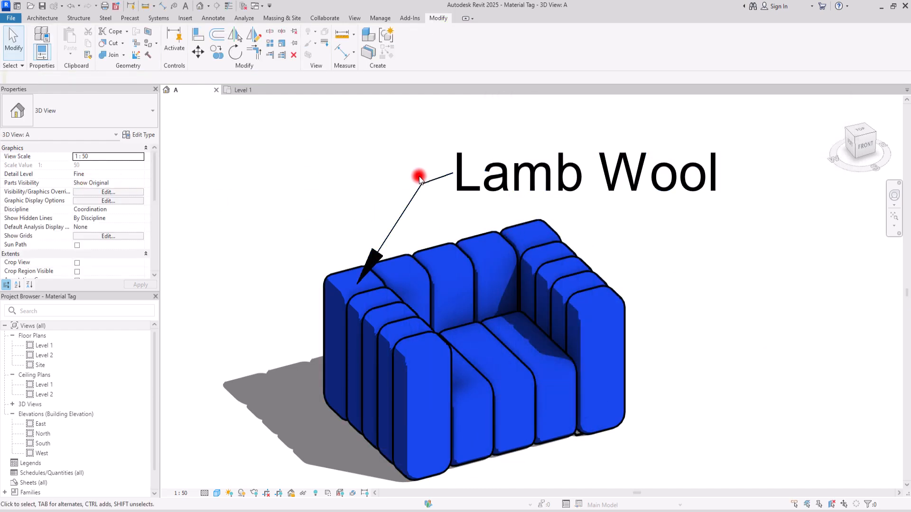
left_click(419, 177)
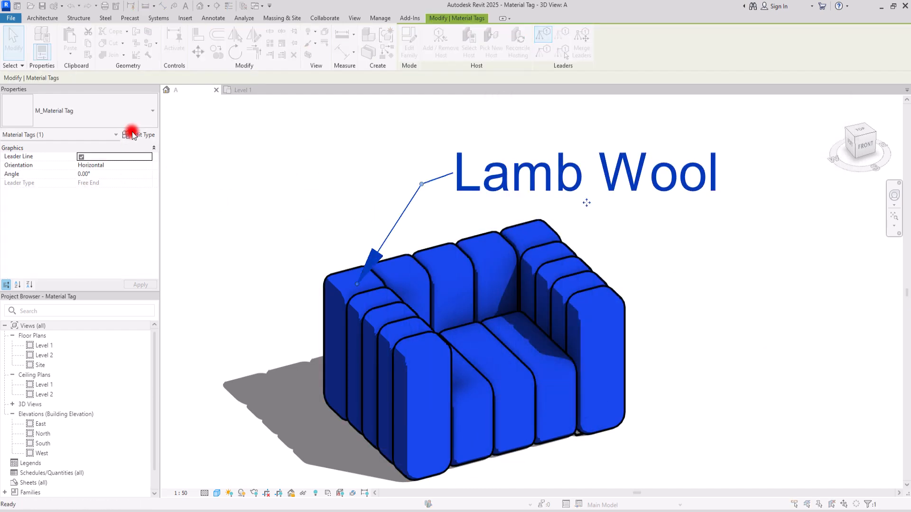
left_click(140, 134)
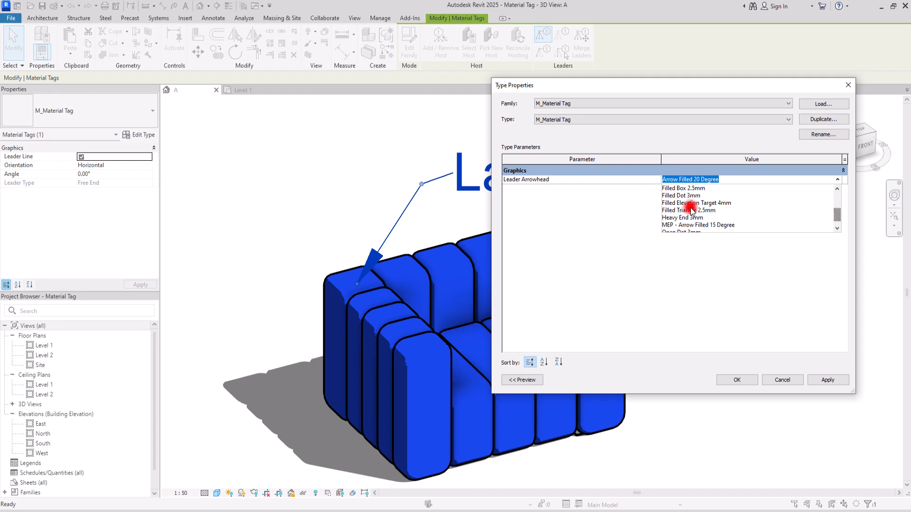
left_click(681, 195)
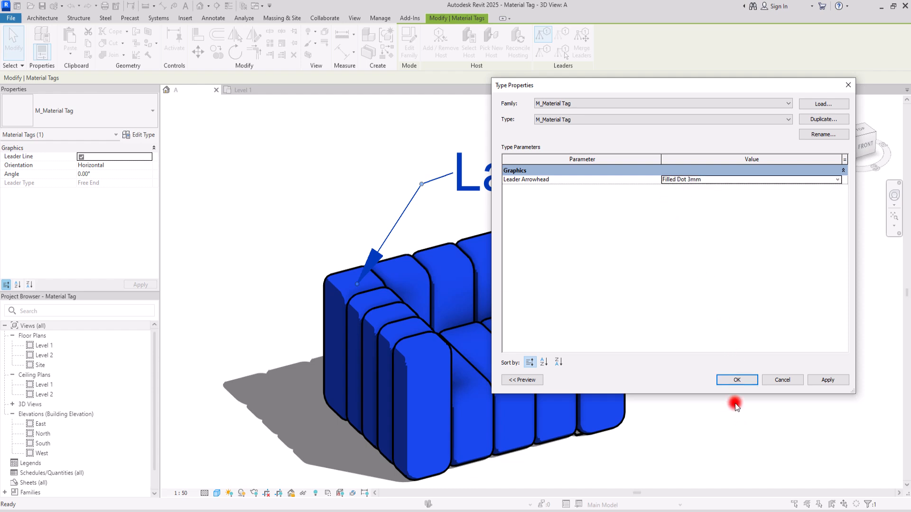
left_click(736, 380)
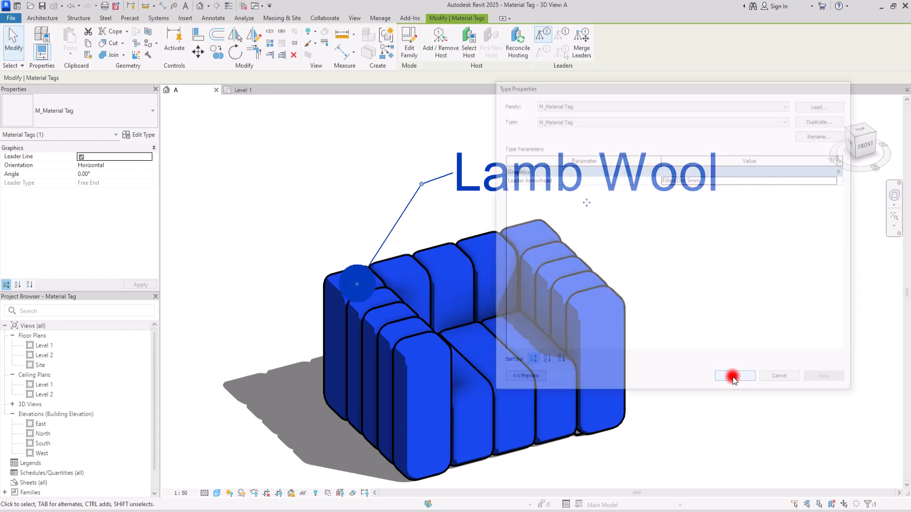
left_click(734, 376)
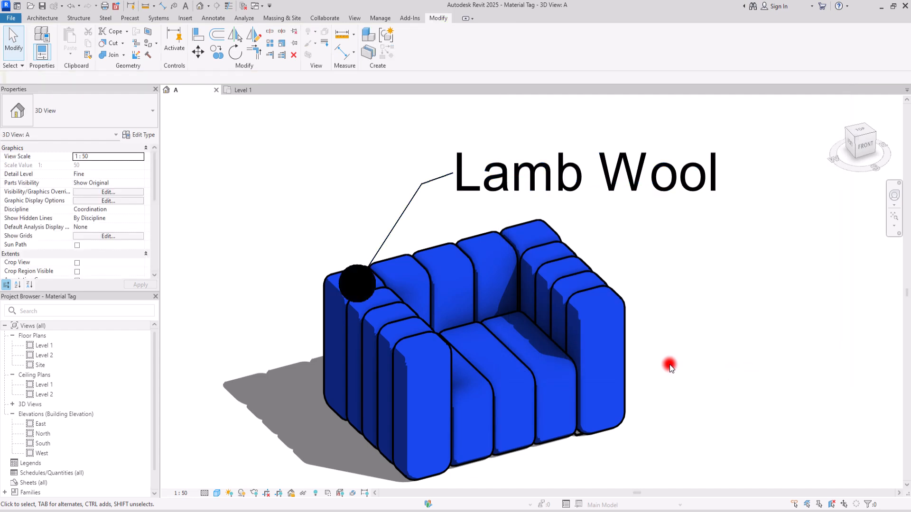
mouse_move(334, 203)
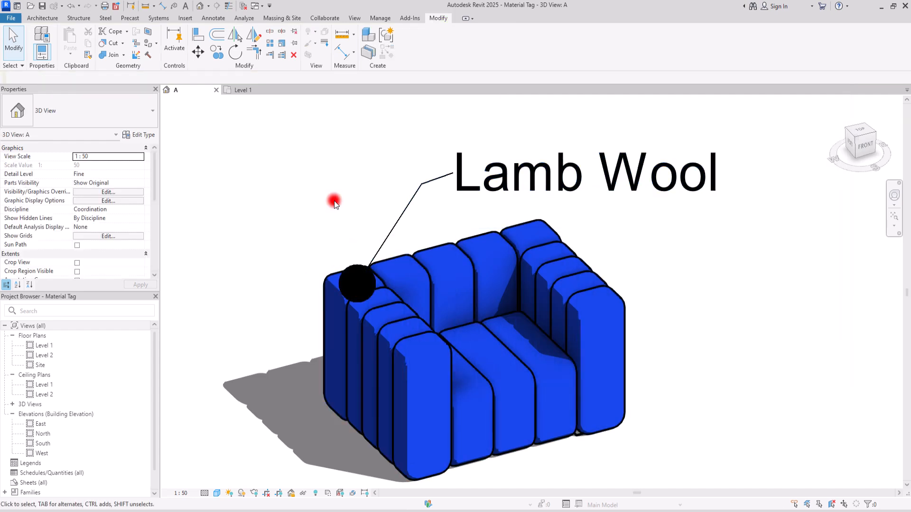
mouse_move(310, 230)
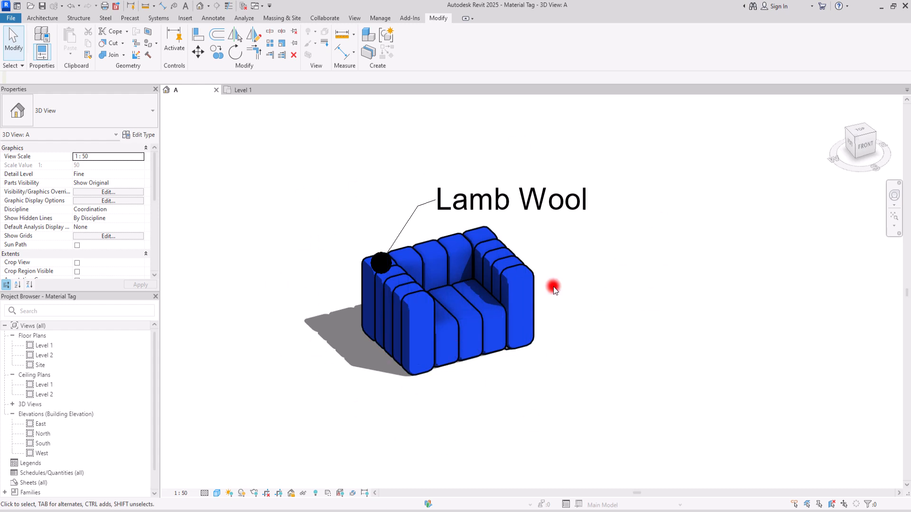
Reach the Arrowheads settings via Manage > Additional Settings > Annotations, showing Filled Dot 3mm
left_click(213, 18)
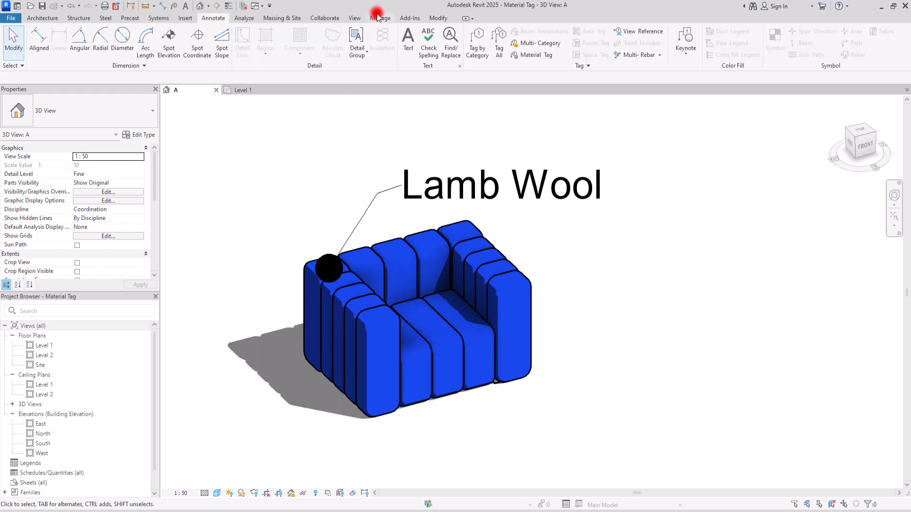
left_click(380, 18)
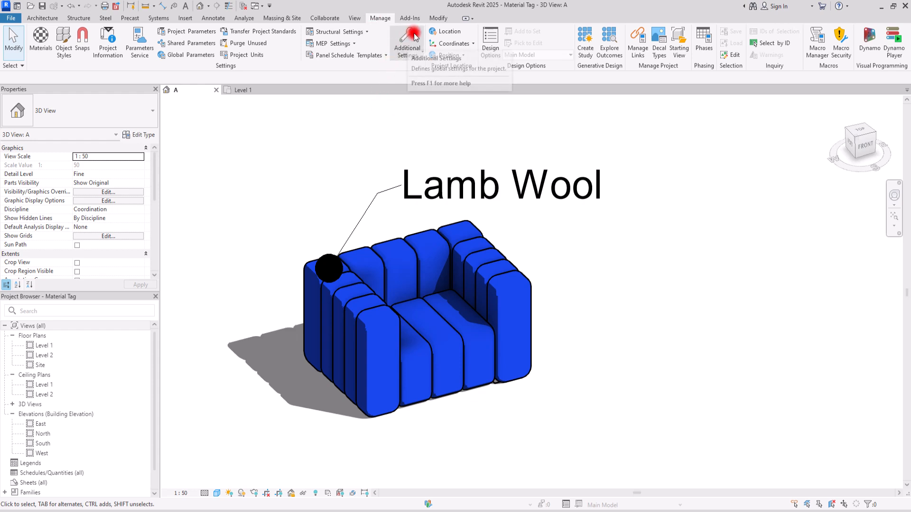
left_click(407, 42)
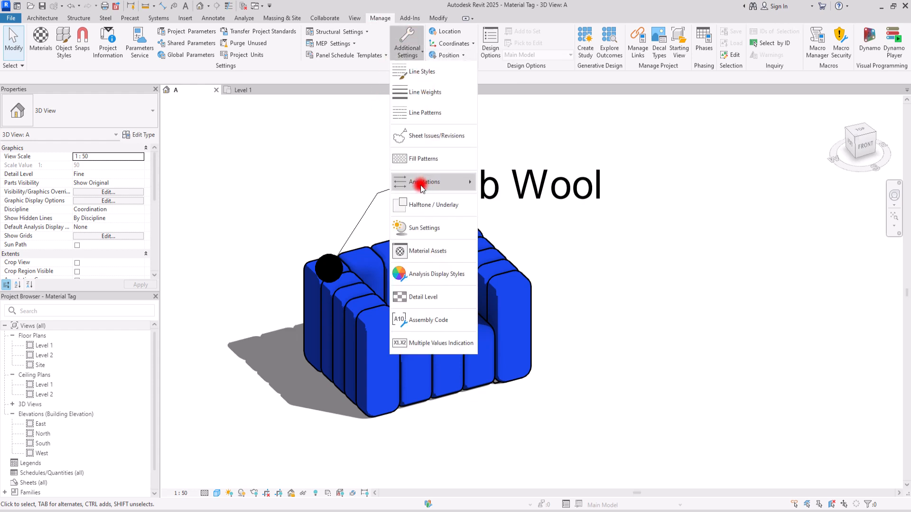
left_click(425, 182)
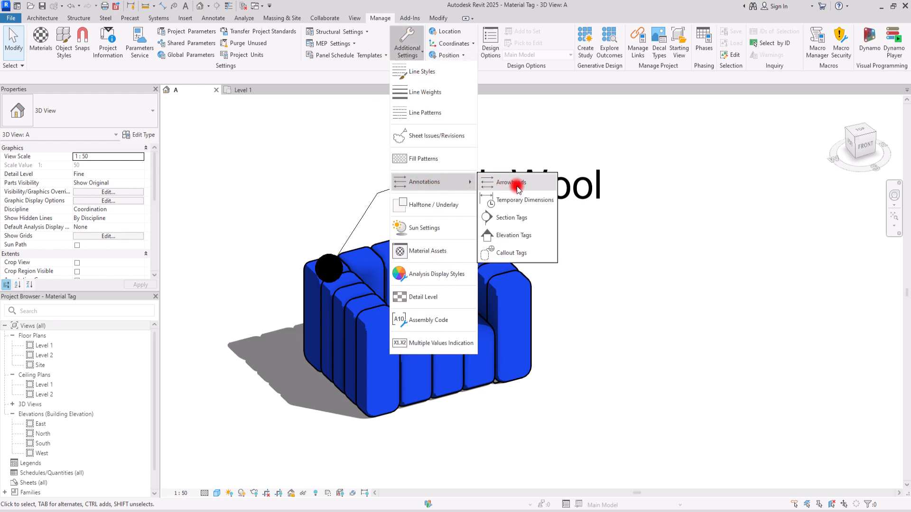
left_click(508, 182)
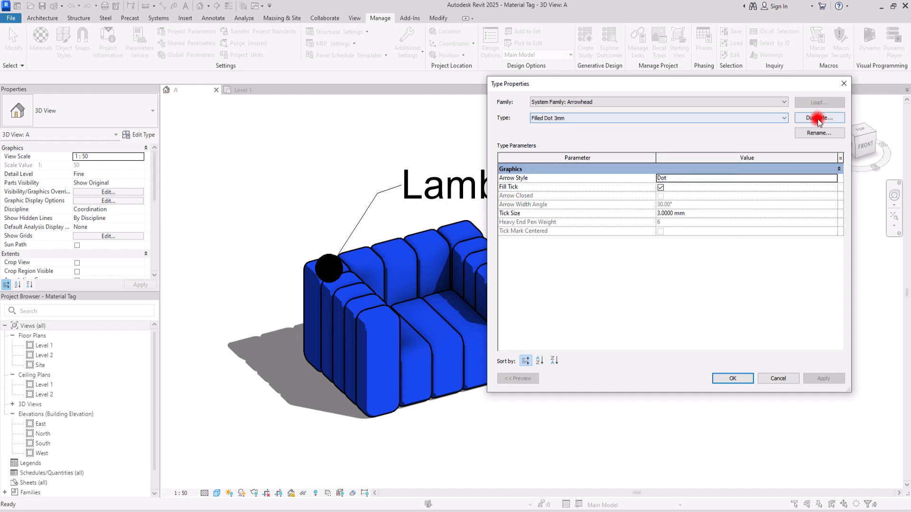
Duplicate Filled Dot 3mm as 'Filled Dot 1mm' with a 1 mm tick size
left_click(819, 118)
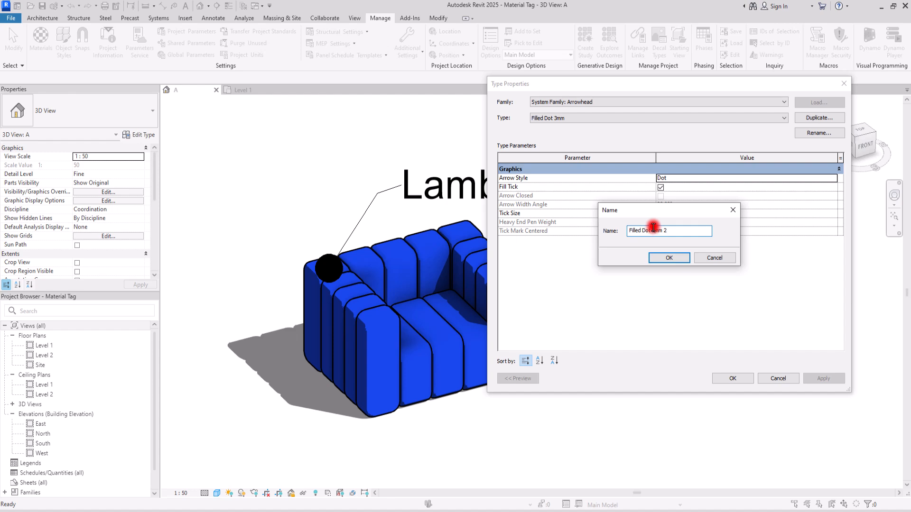
type("1mm")
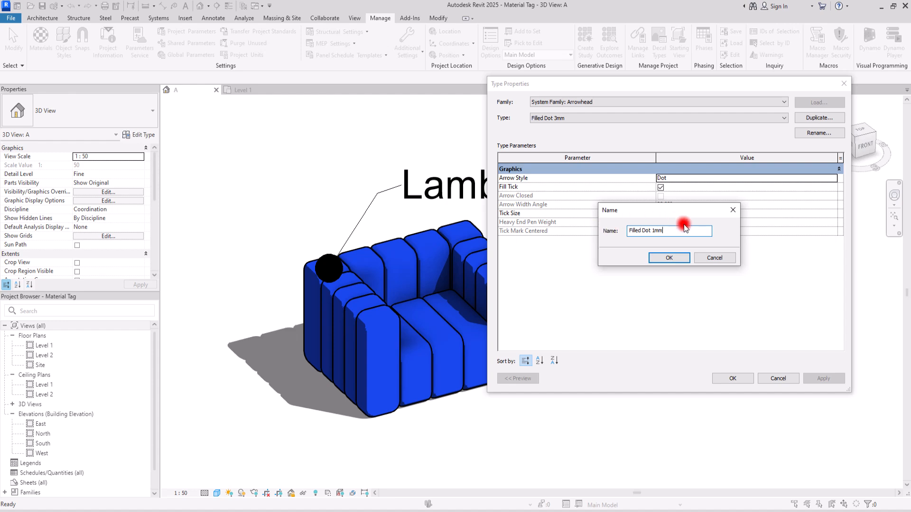
left_click(669, 258)
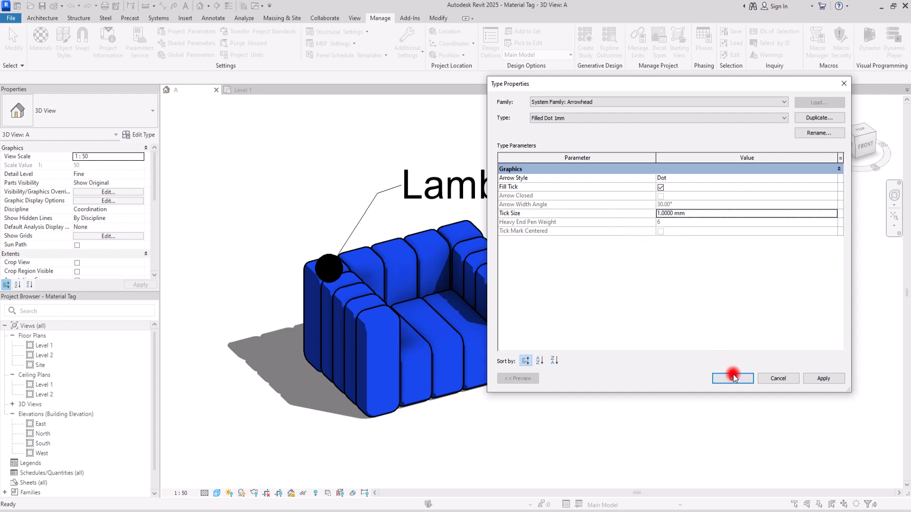
left_click(732, 379)
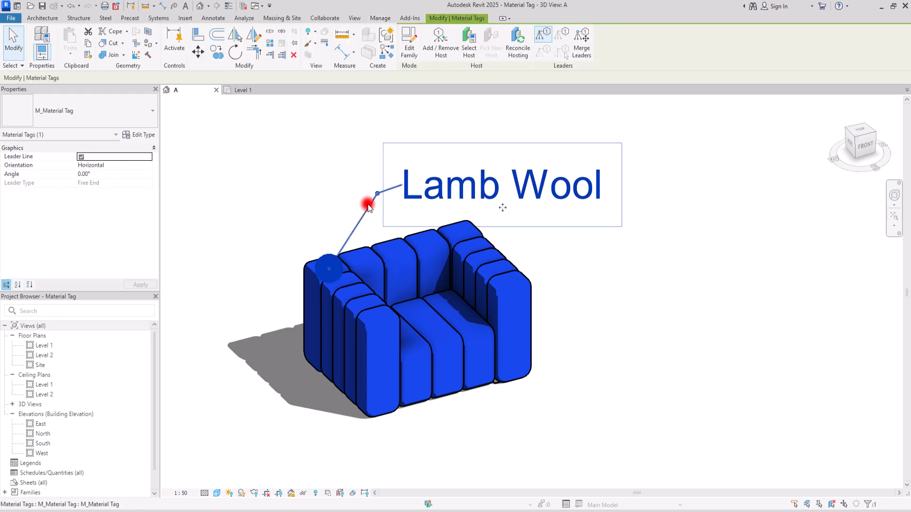
Set the tag type's Leader Arrowhead to Filled Dot 1mm and apply it
left_click(140, 135)
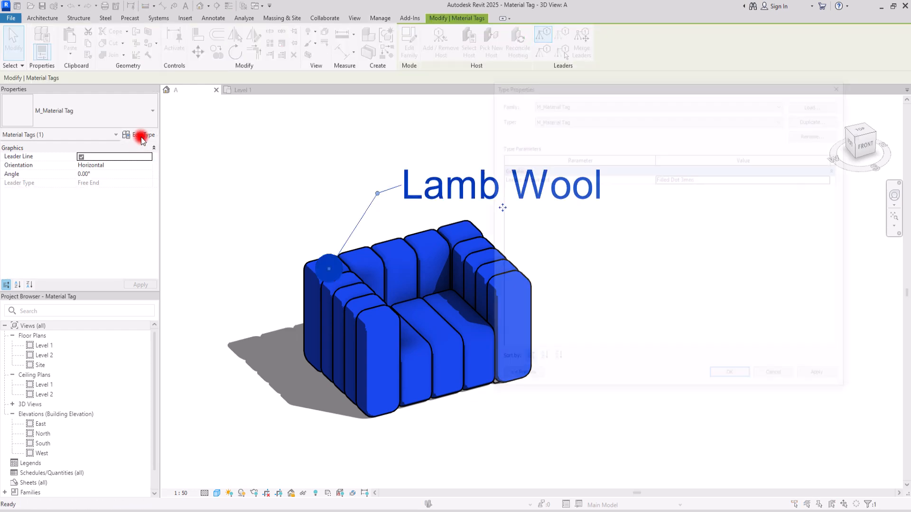
left_click(142, 135)
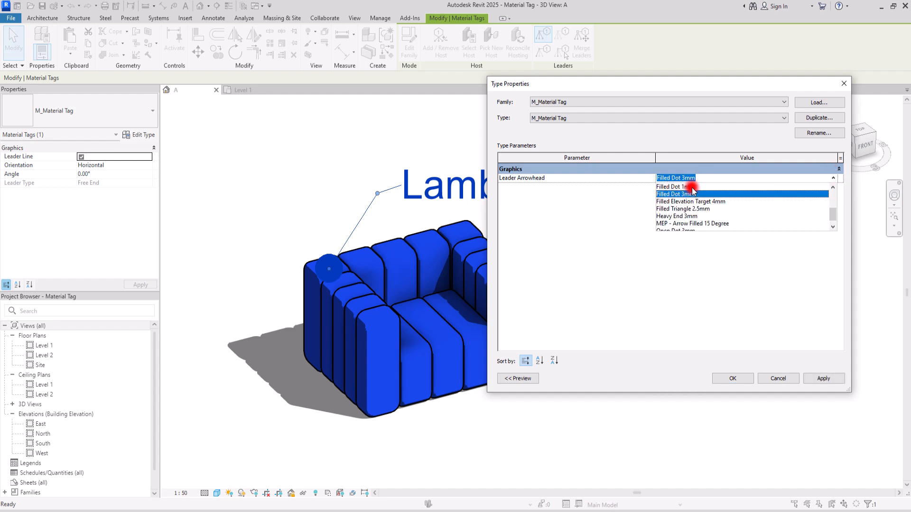
left_click(672, 187)
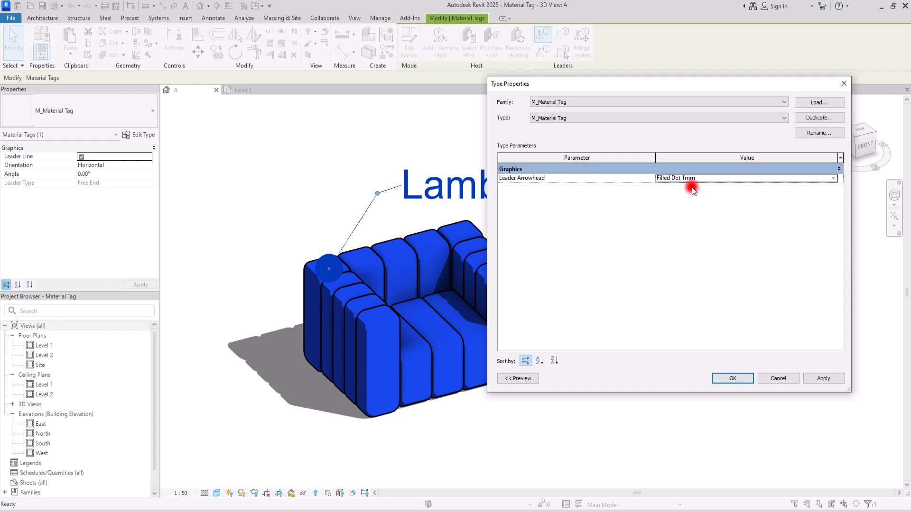
left_click(823, 378)
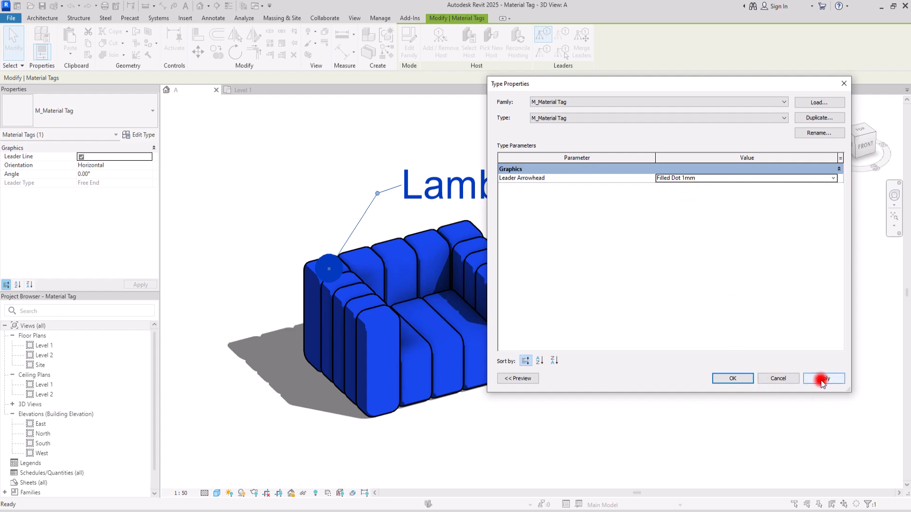
left_click(822, 378)
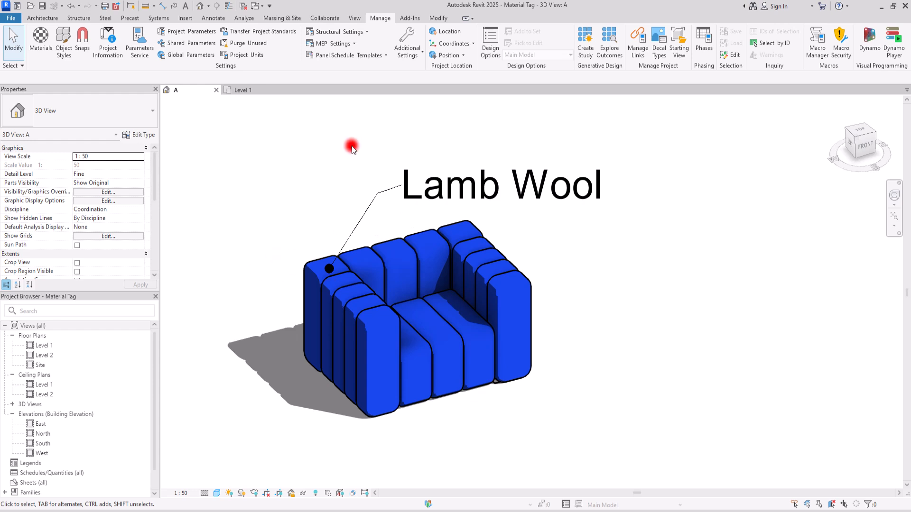
In Visibility/Graphics Annotation Categories, start a line override for Material Tags
left_click(360, 225)
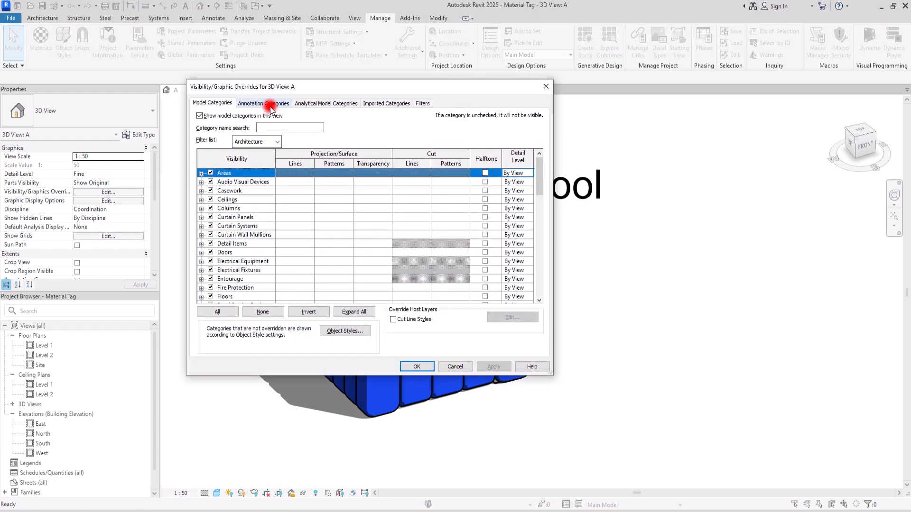
left_click(264, 103)
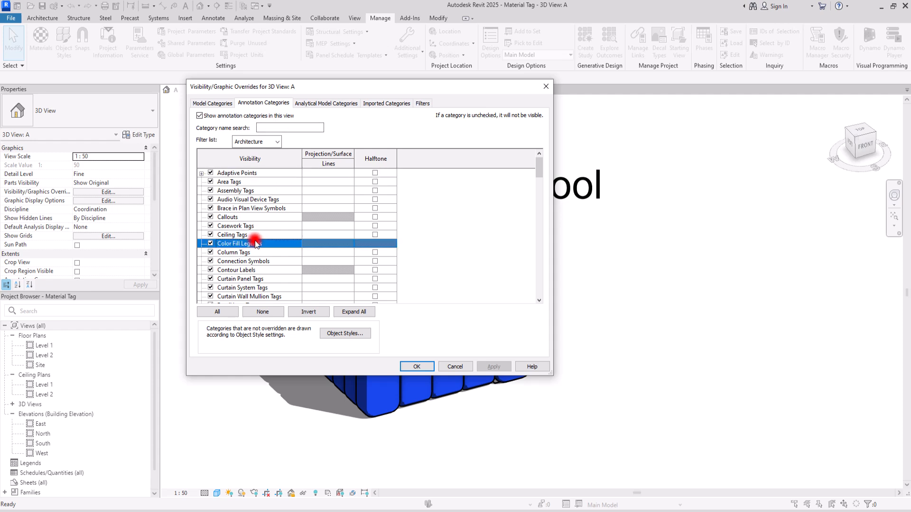
scroll("down", 3)
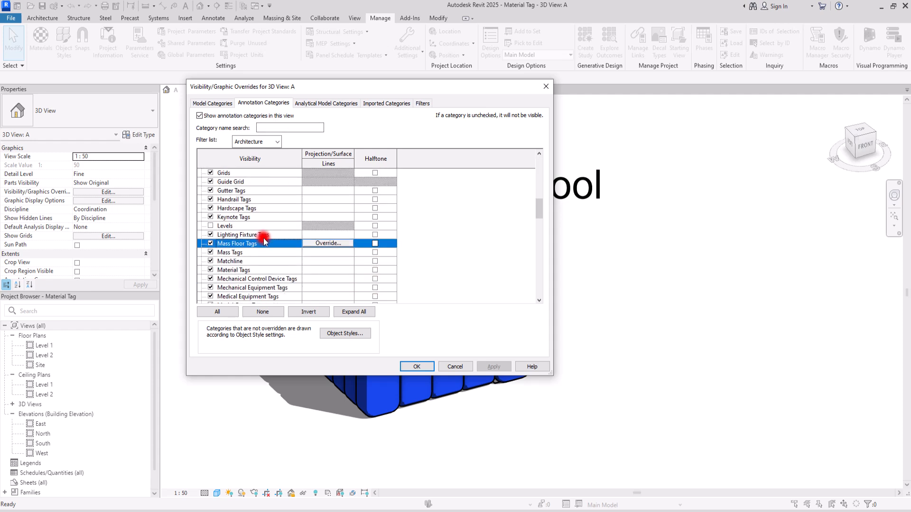
left_click(250, 270)
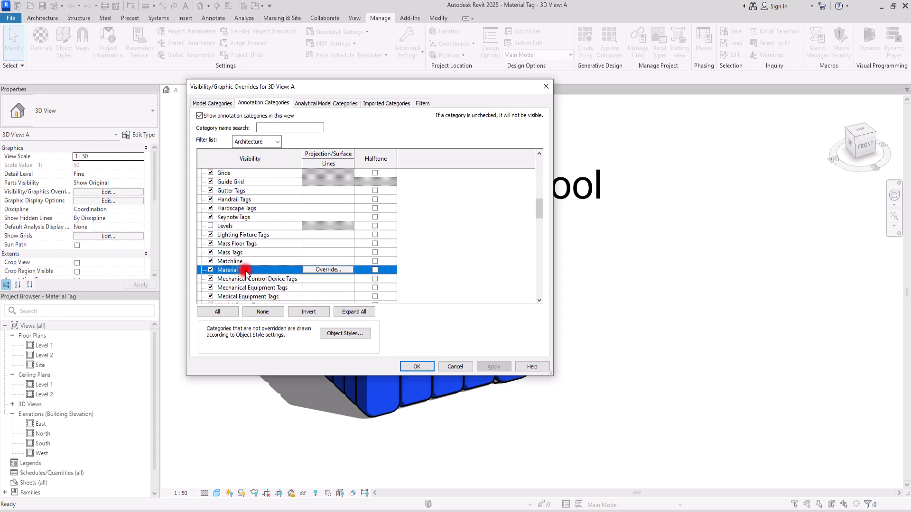
left_click(327, 269)
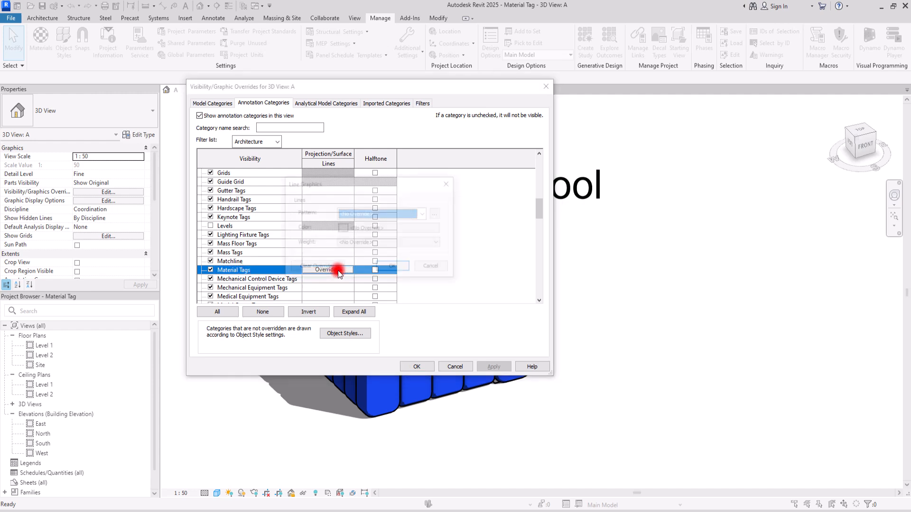
left_click(329, 269)
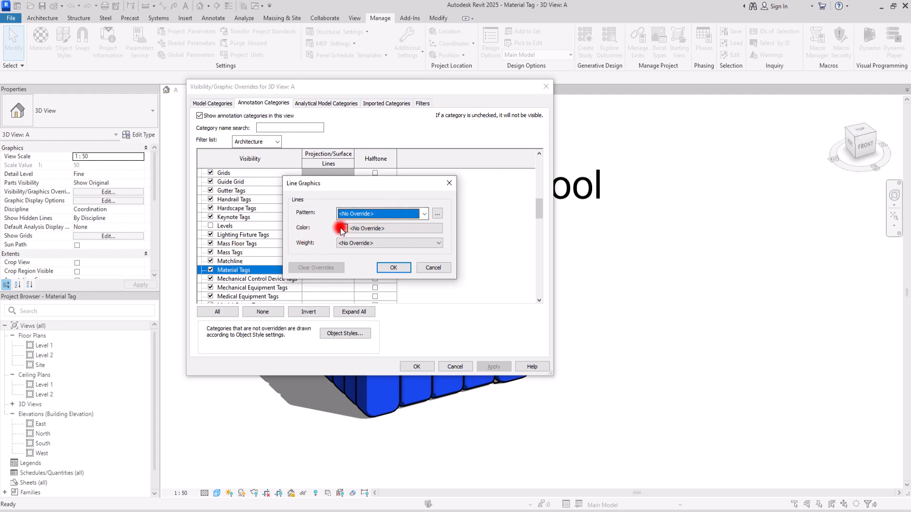
Override Material Tags lines with pink colour and Dash pattern and apply to the view
left_click(342, 228)
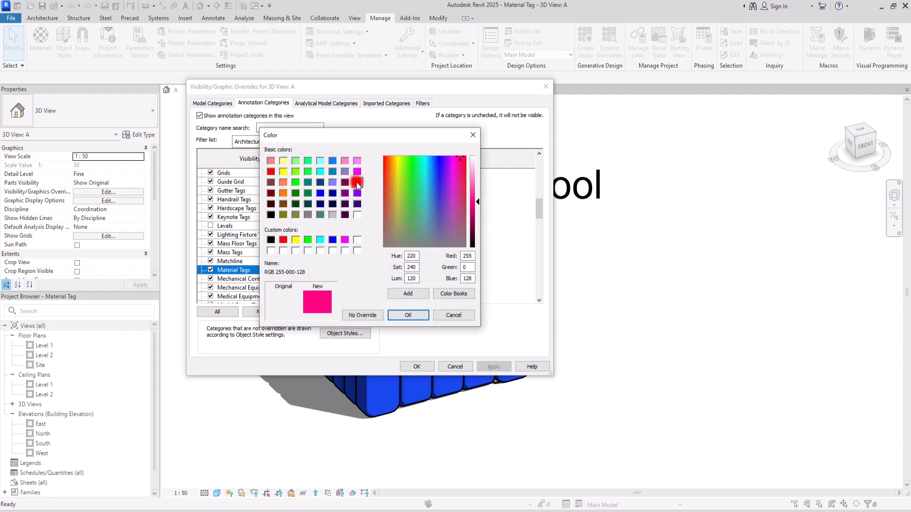
left_click(408, 315)
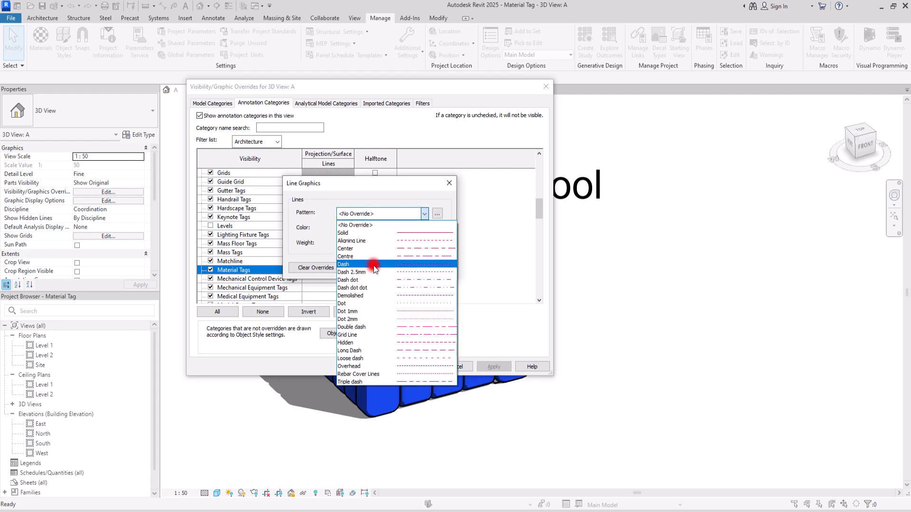
left_click(343, 265)
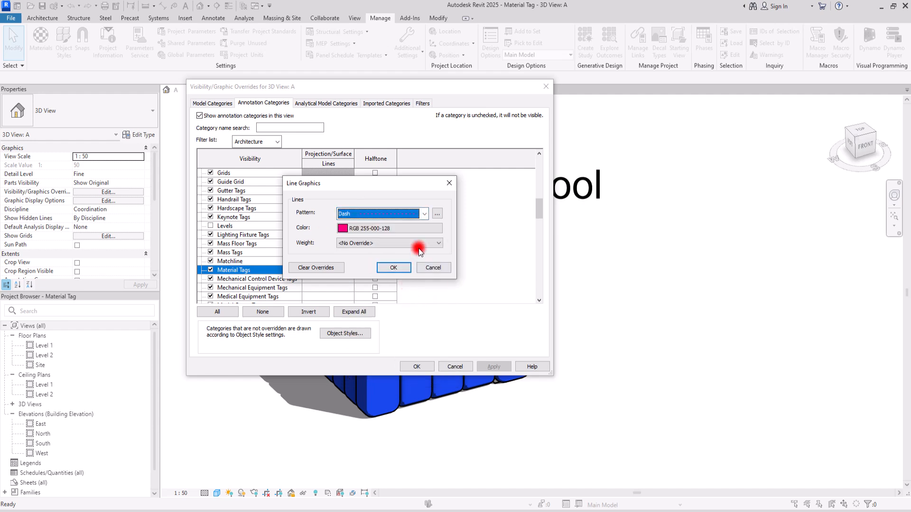
left_click(438, 243)
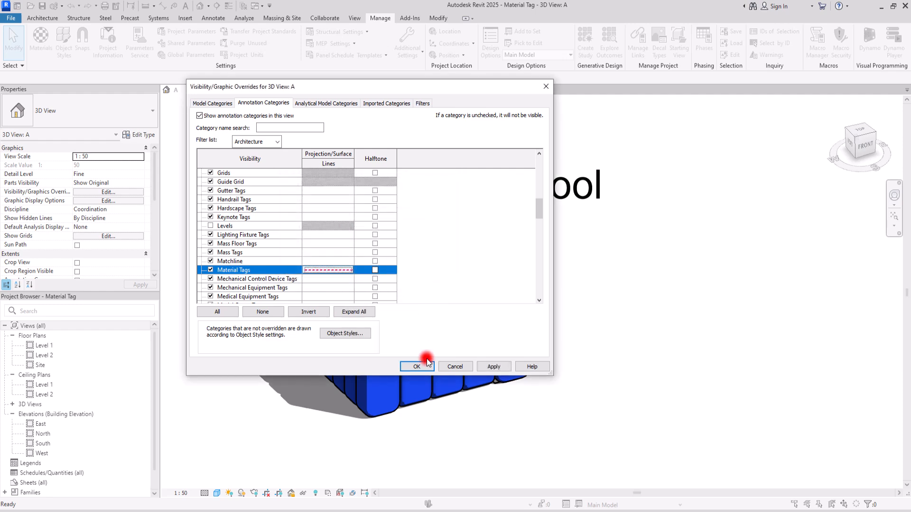
left_click(417, 367)
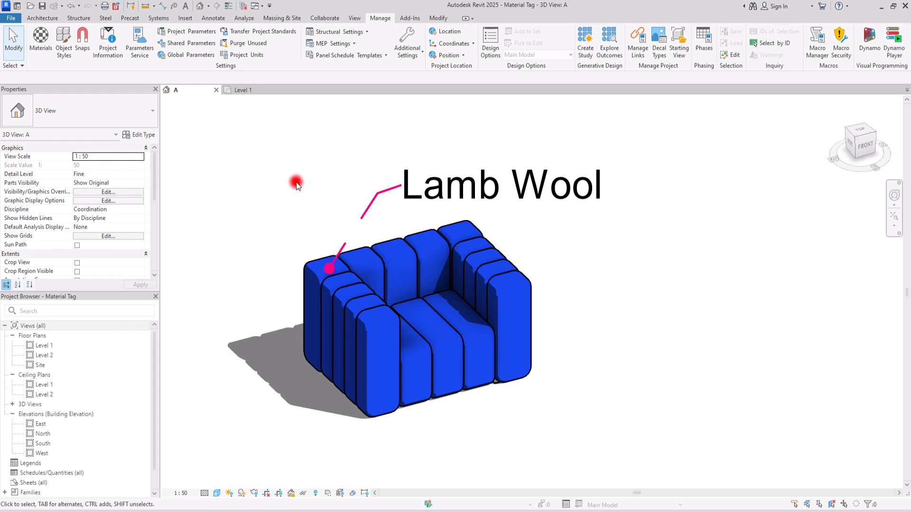
left_click(424, 203)
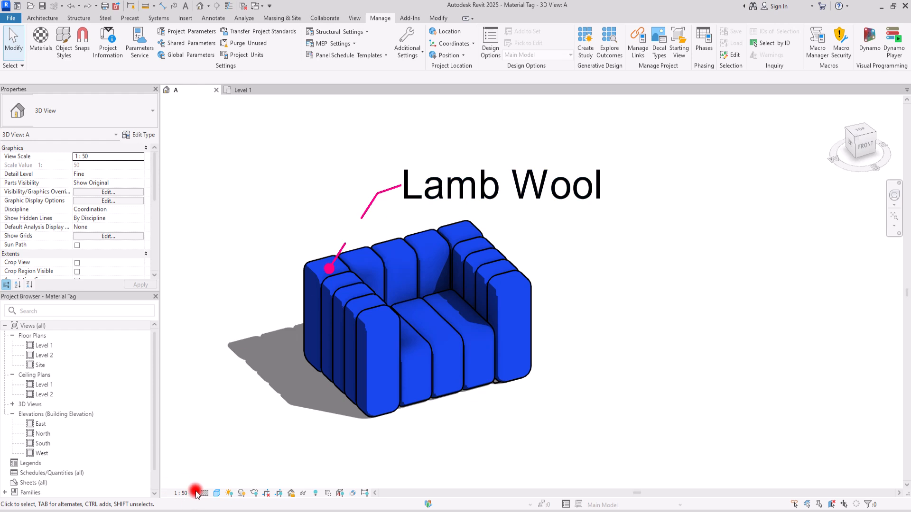
mouse_move(174, 501)
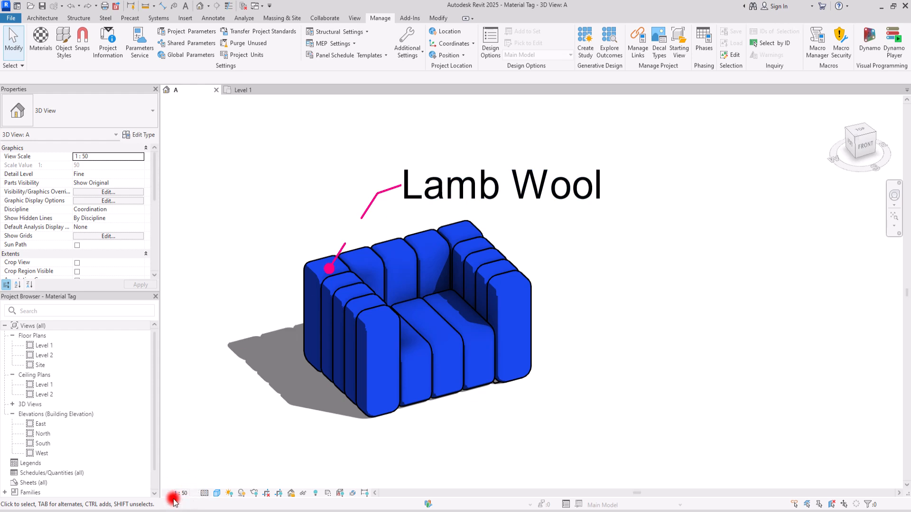
left_click(179, 494)
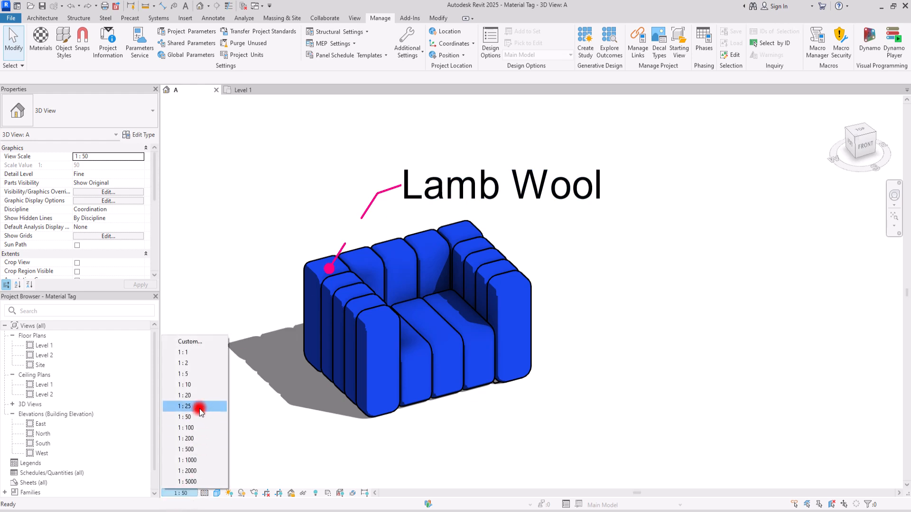
left_click(186, 407)
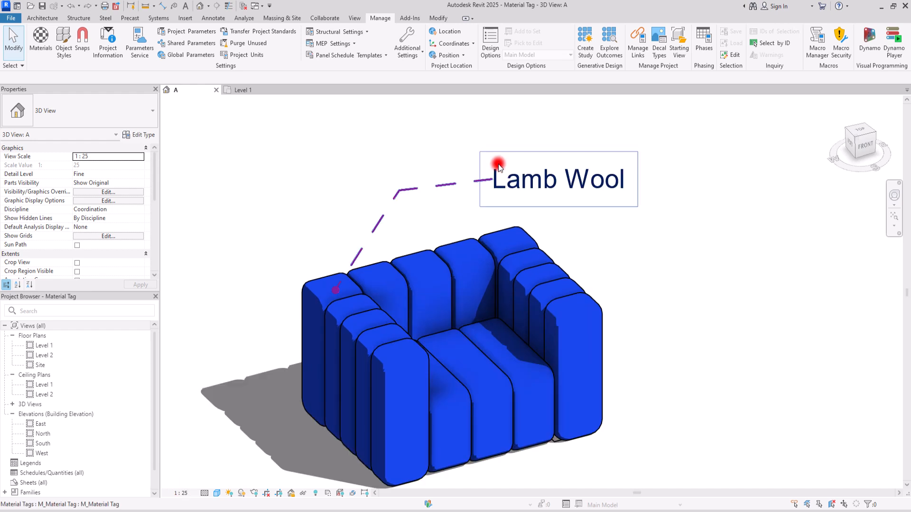
mouse_move(517, 193)
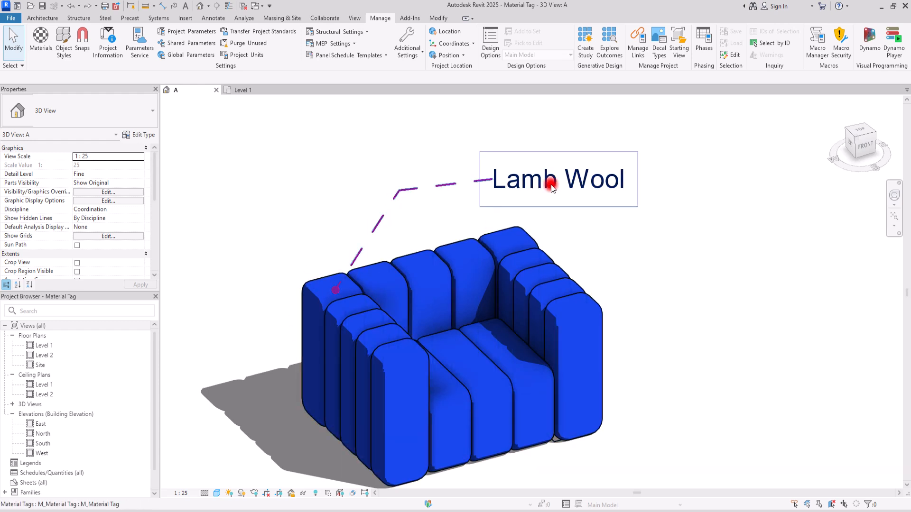
left_click(181, 492)
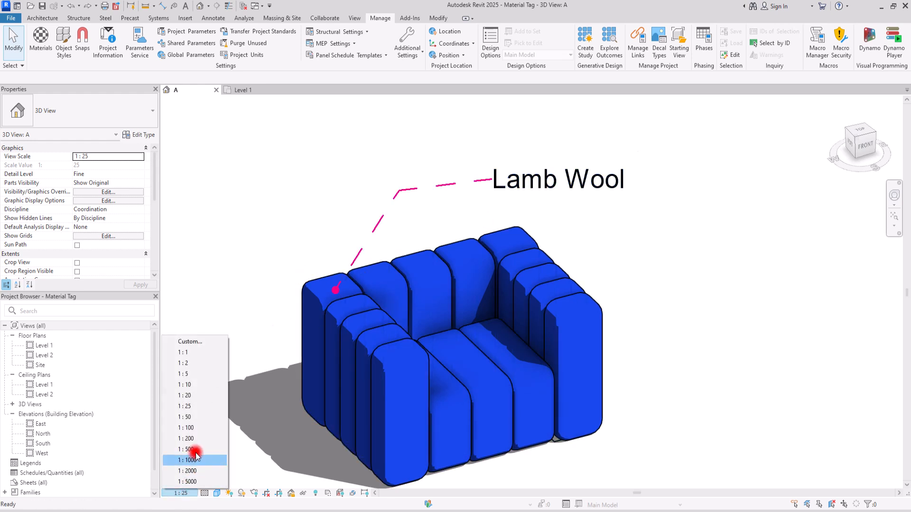
left_click(184, 417)
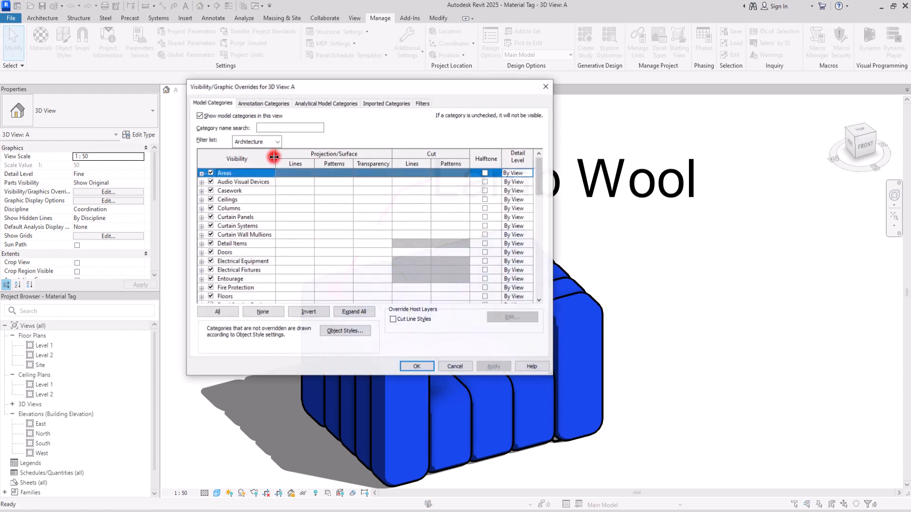
Recheck the Material Tags pink dashed line override in Annotation Categories and confirm it
left_click(263, 103)
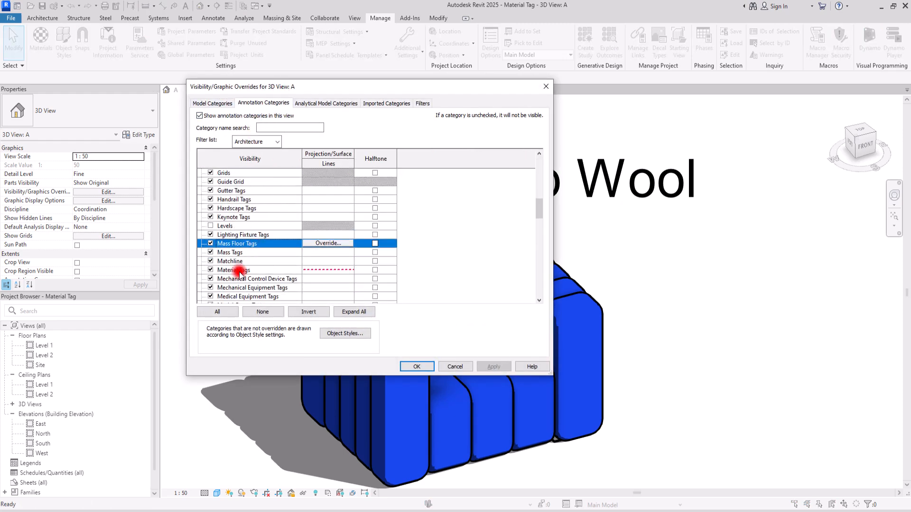
left_click(327, 269)
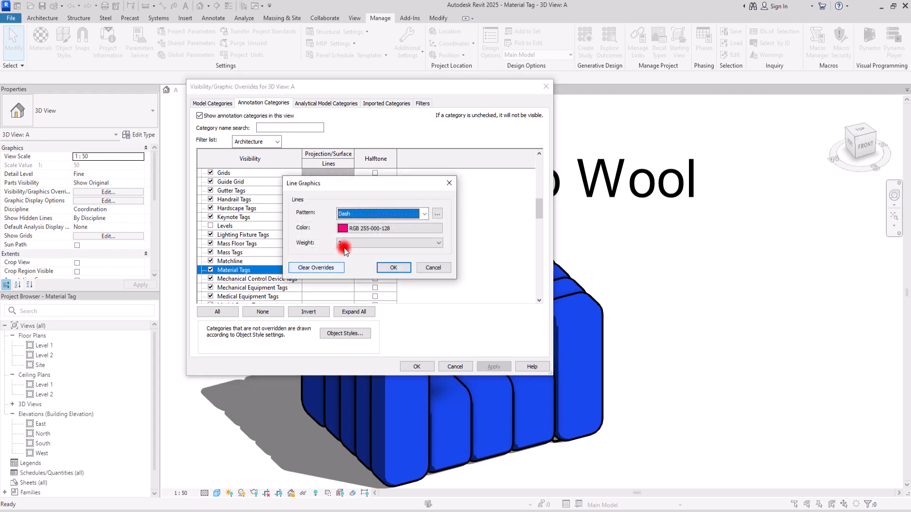
left_click(424, 214)
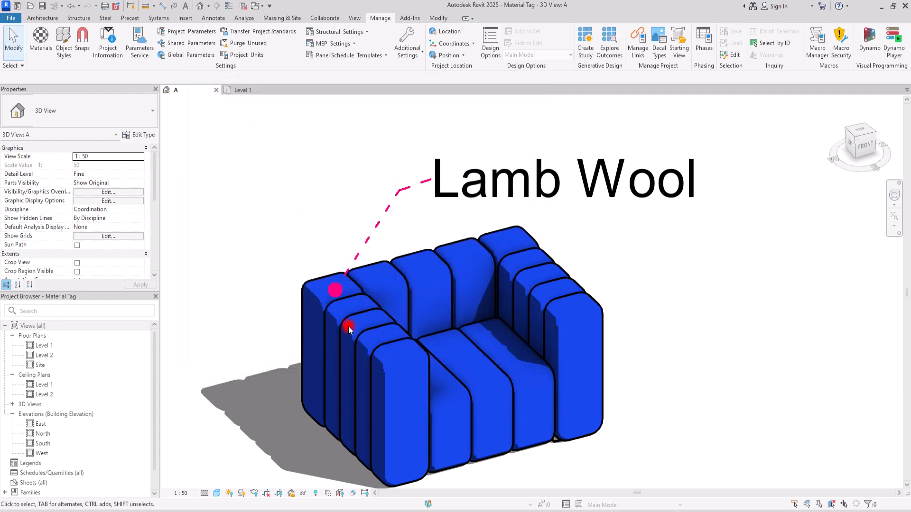
left_click_drag(349, 326, 372, 226)
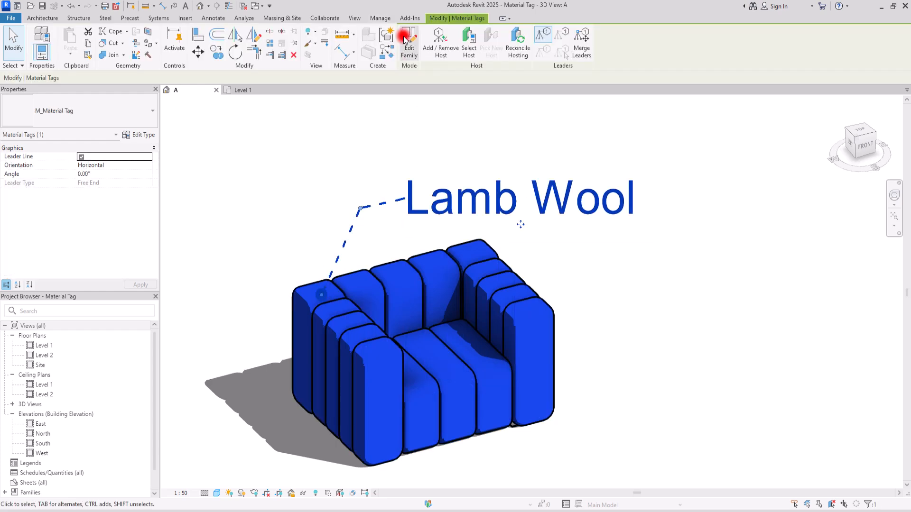
Edit the tag family and show the Material Description label's type properties
left_click(408, 43)
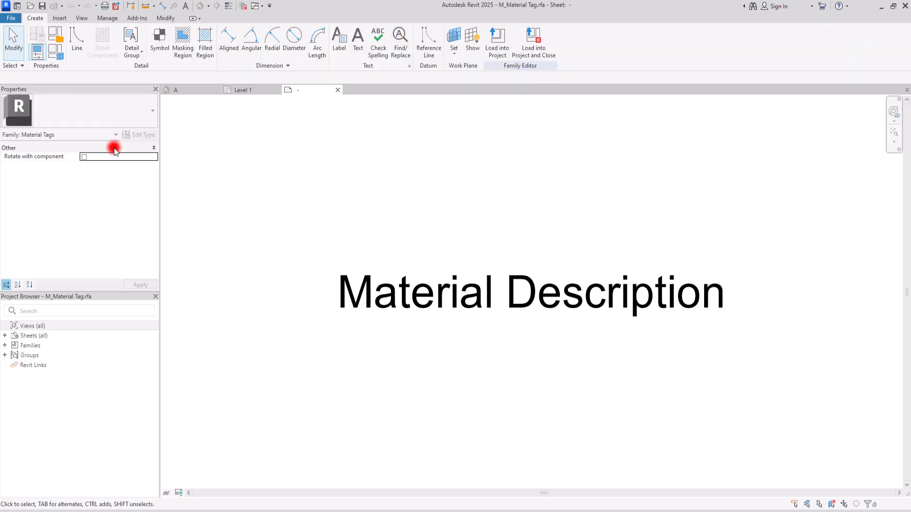
left_click(530, 292)
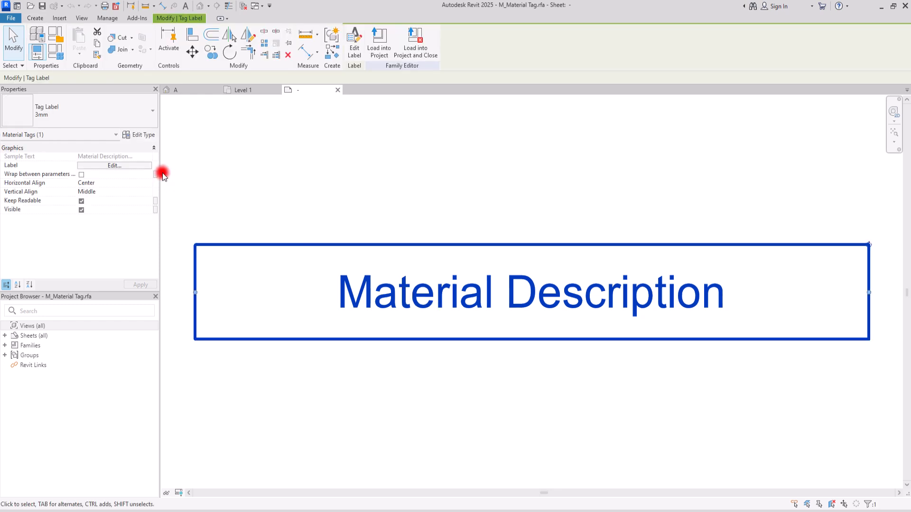
left_click(139, 134)
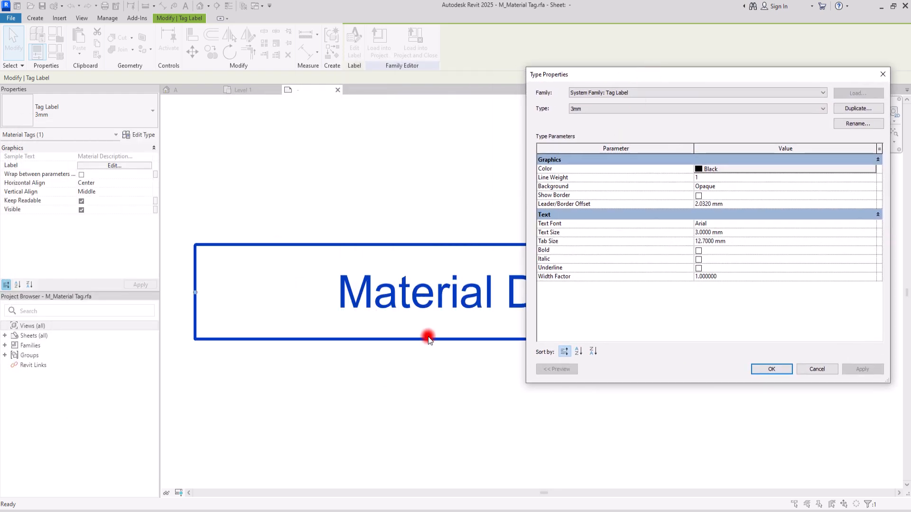
Set the label text colour to pink (RGB 255-000-128), keeping the background opaque
left_click(727, 169)
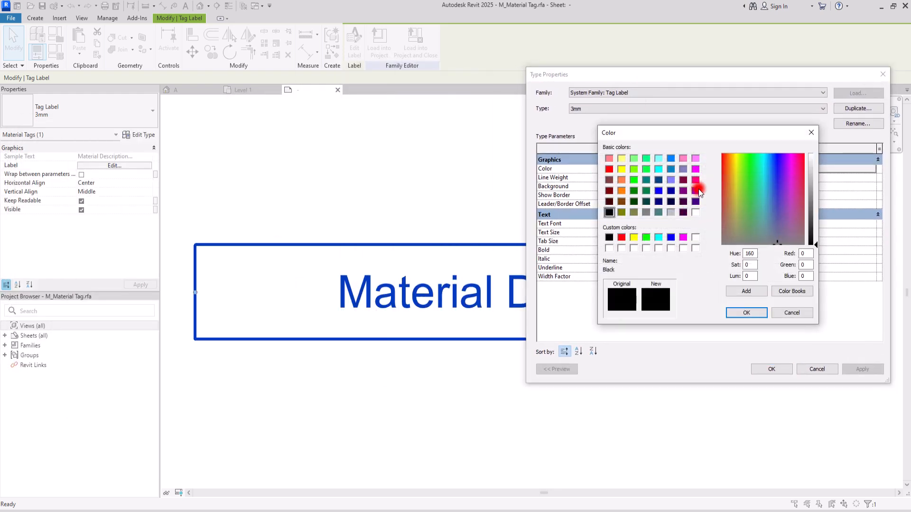
left_click(746, 313)
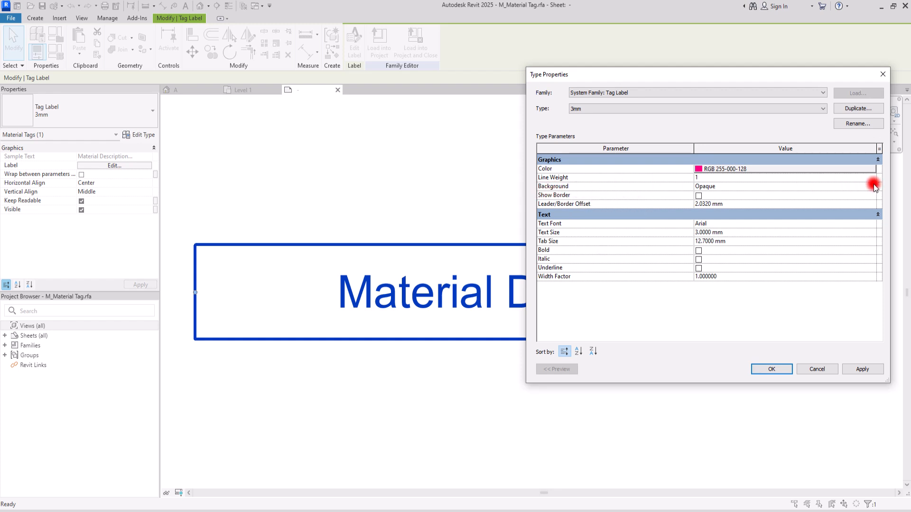
left_click(875, 186)
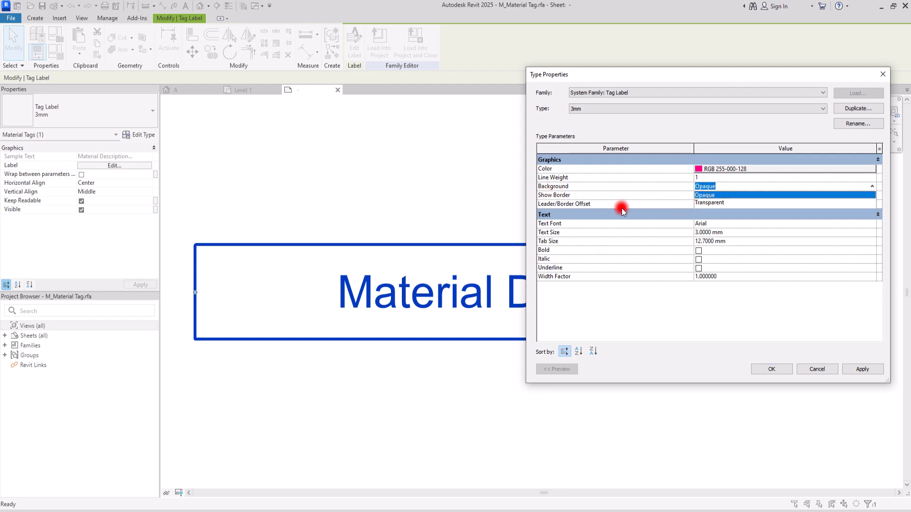
left_click(705, 186)
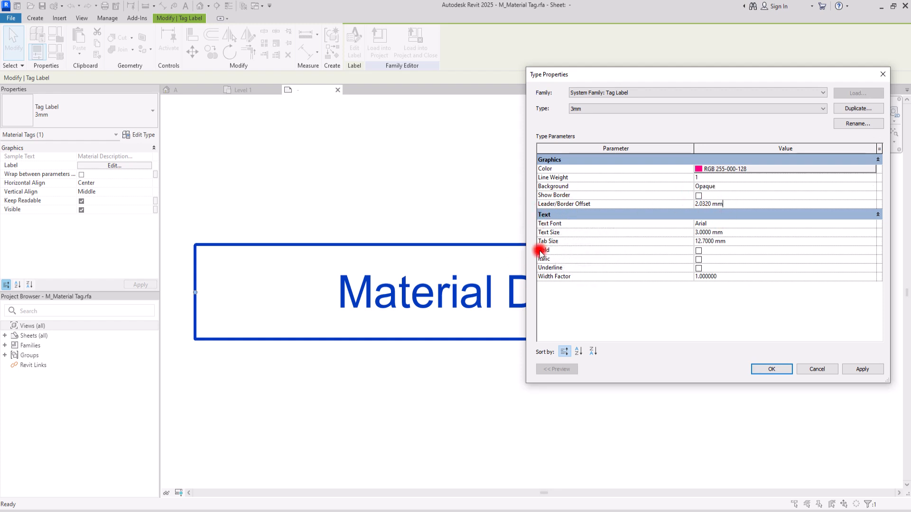
mouse_move(587, 234)
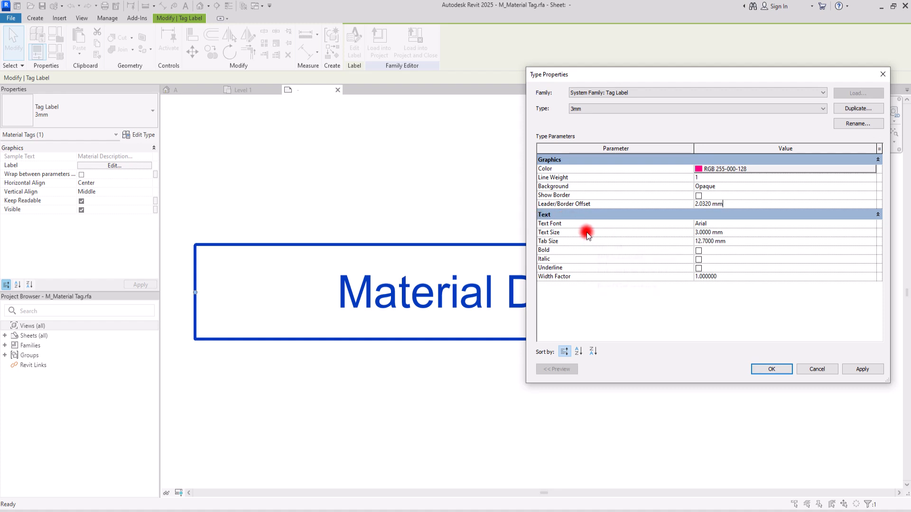
mouse_move(544, 261)
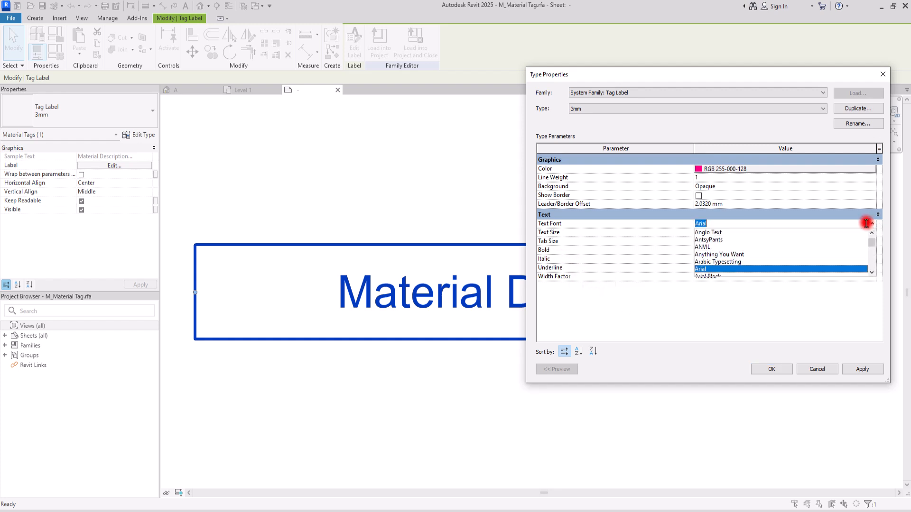
Set the label font to Calibri, apply, and load the tag family into the project
left_click(703, 224)
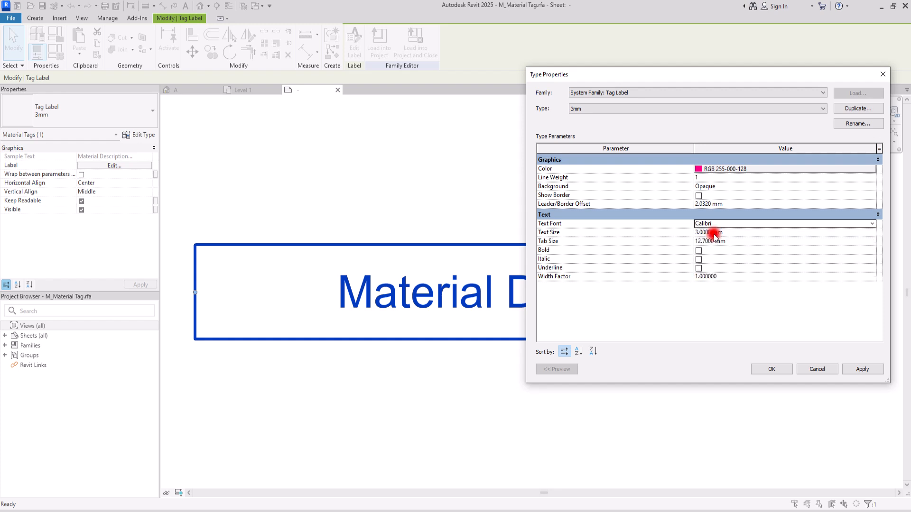
left_click(862, 369)
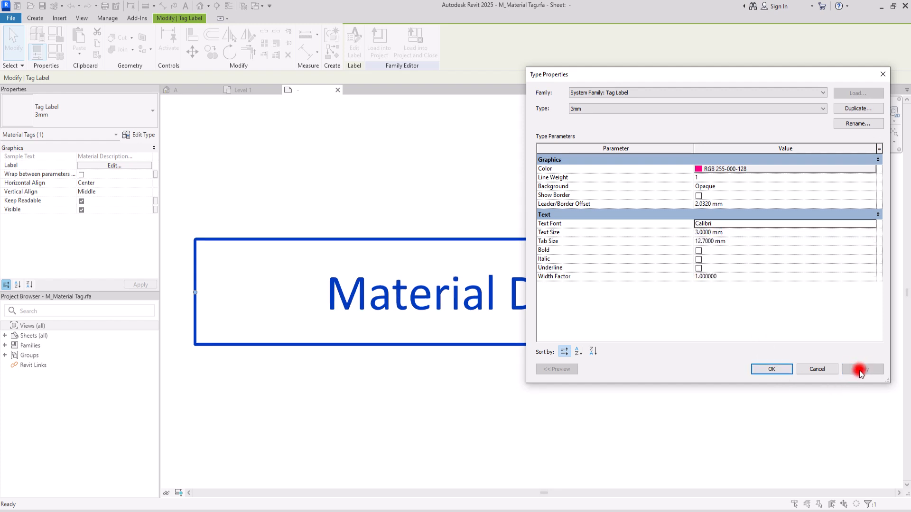
left_click(860, 370)
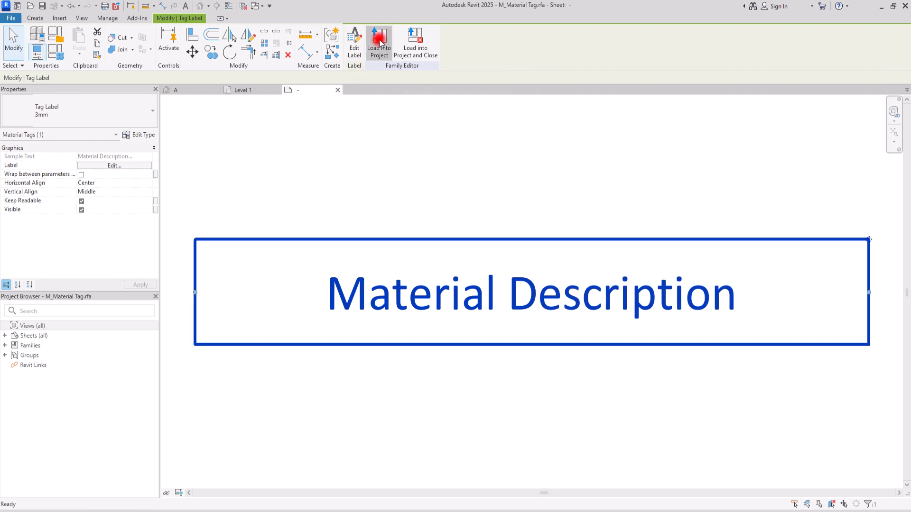
left_click(378, 43)
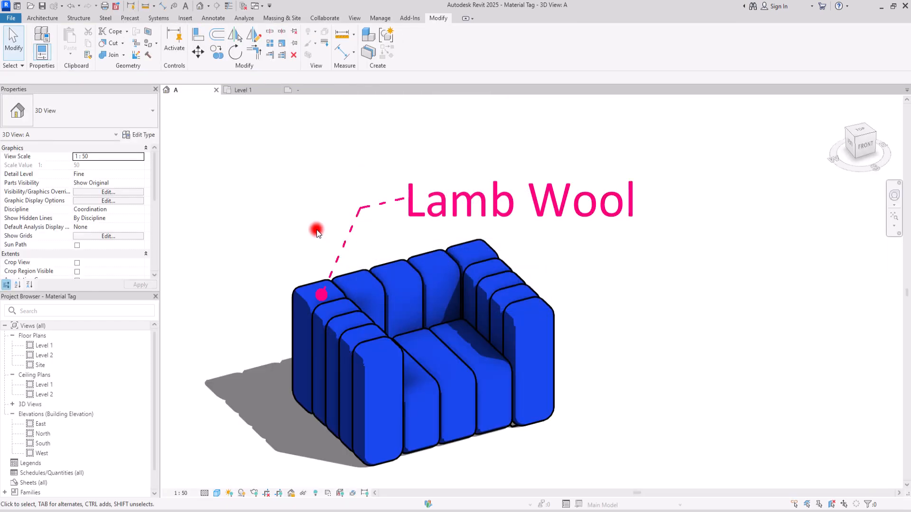